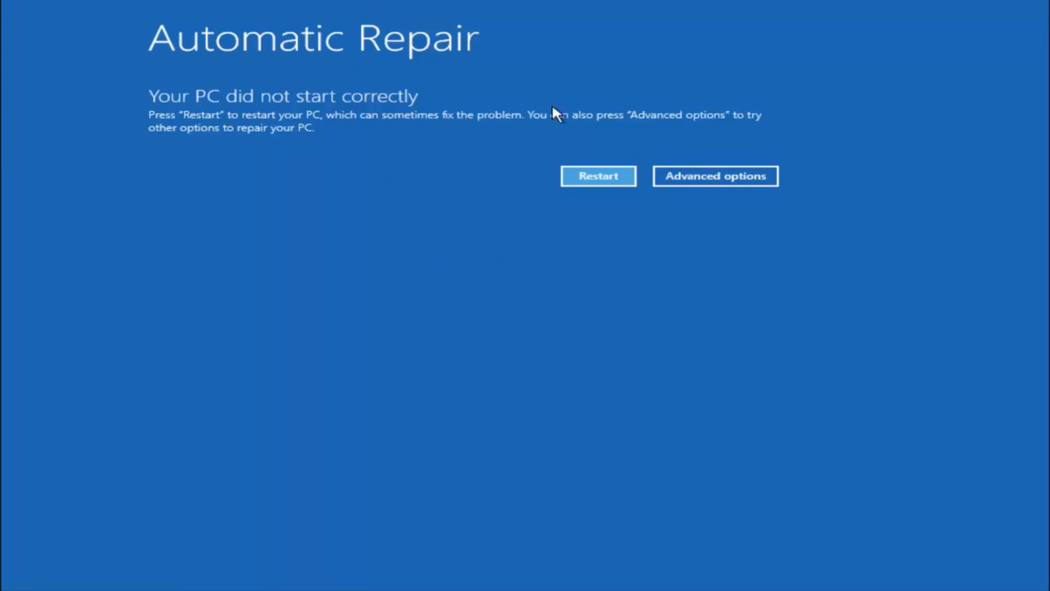
pyautogui.moveTo(654, 304)
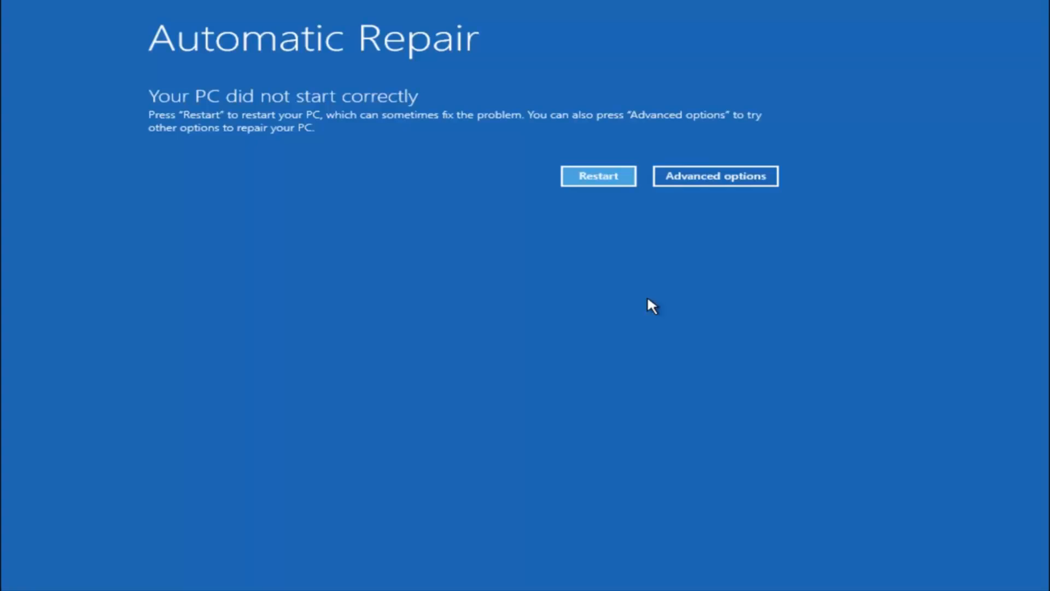
pyautogui.moveTo(24, 163)
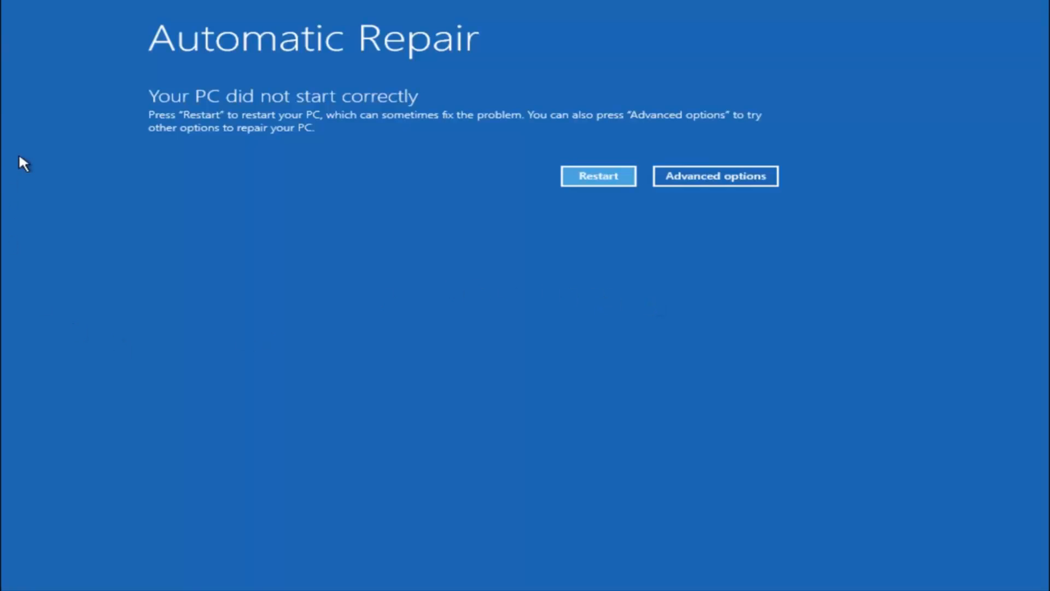
pyautogui.moveTo(212, 156)
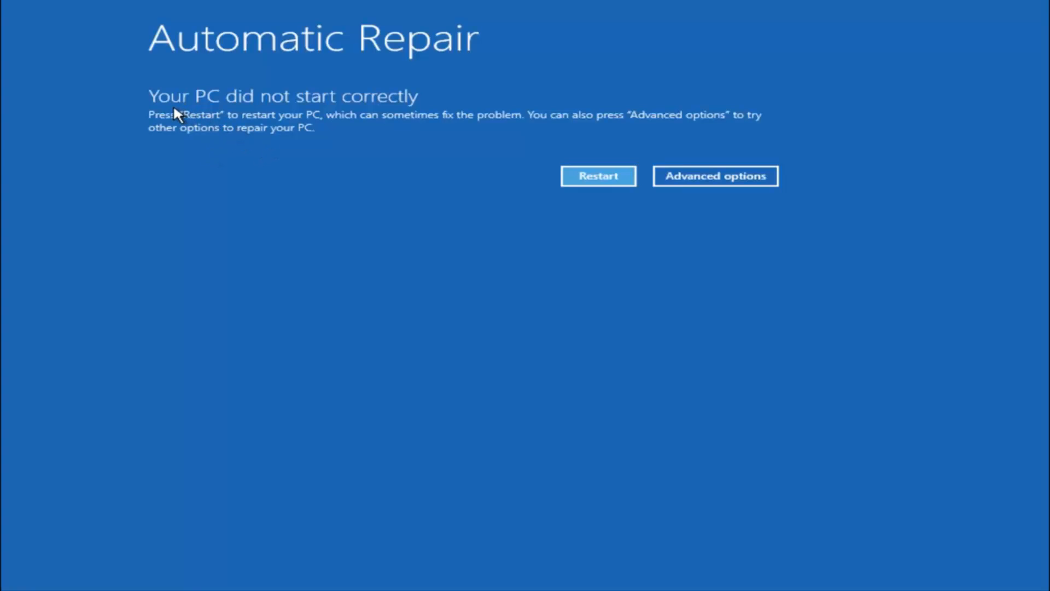
pyautogui.moveTo(363, 113)
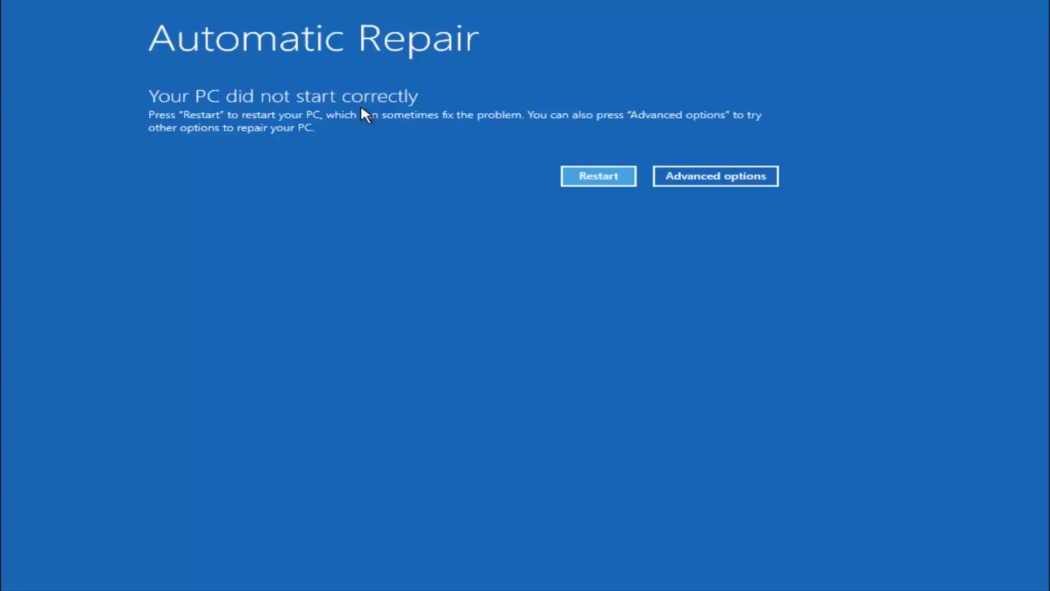
pyautogui.moveTo(398, 129)
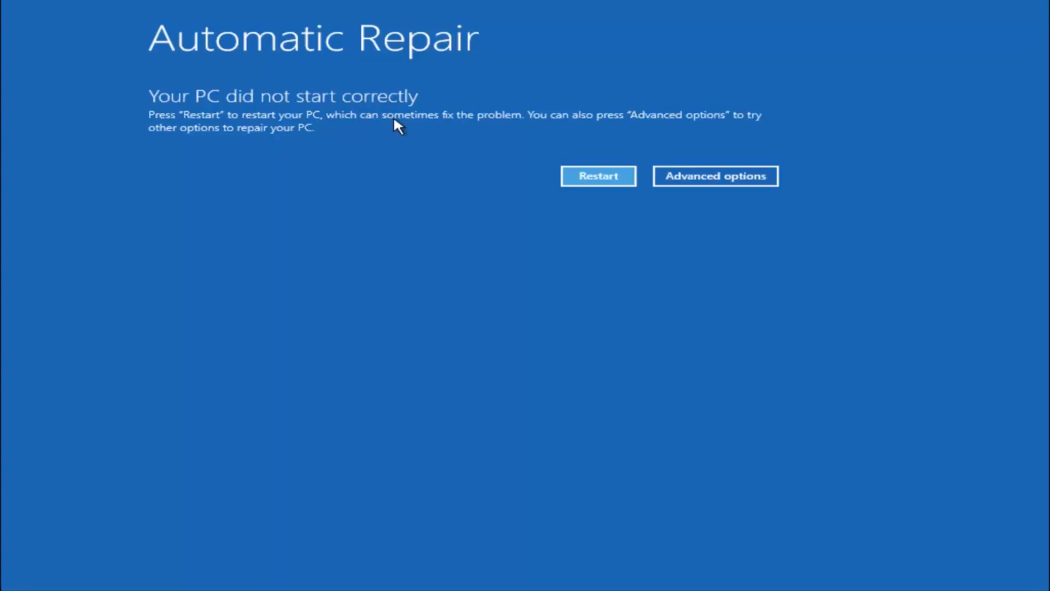
pyautogui.moveTo(508, 106)
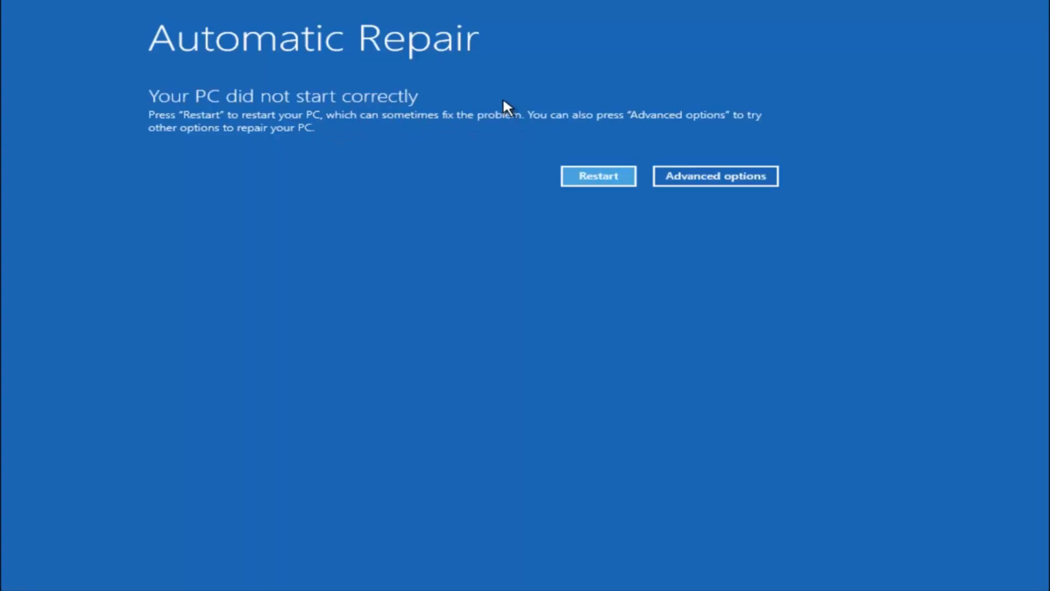
pyautogui.moveTo(469, 119)
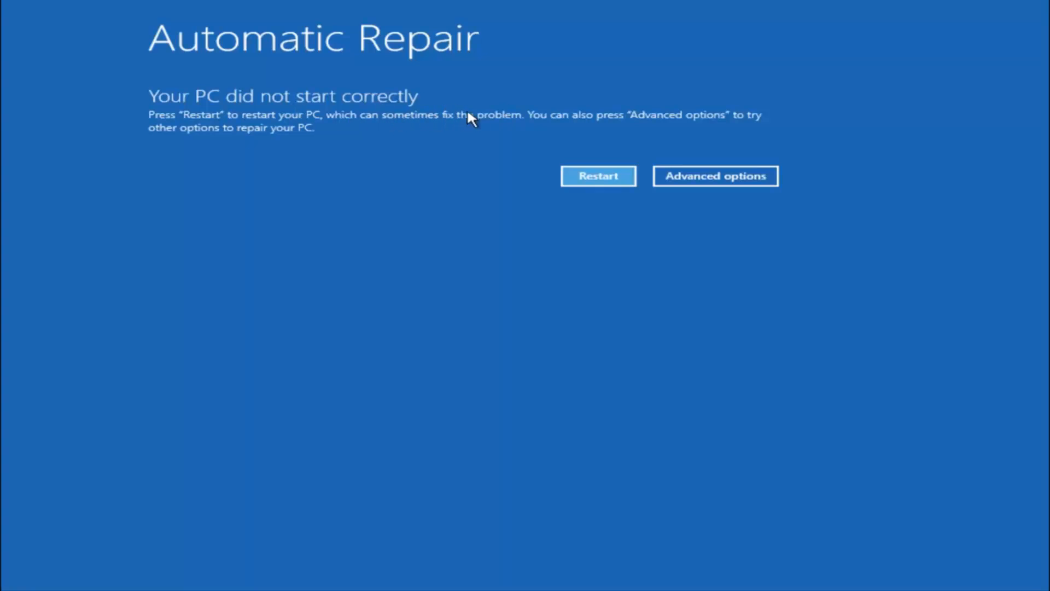
pyautogui.moveTo(536, 124)
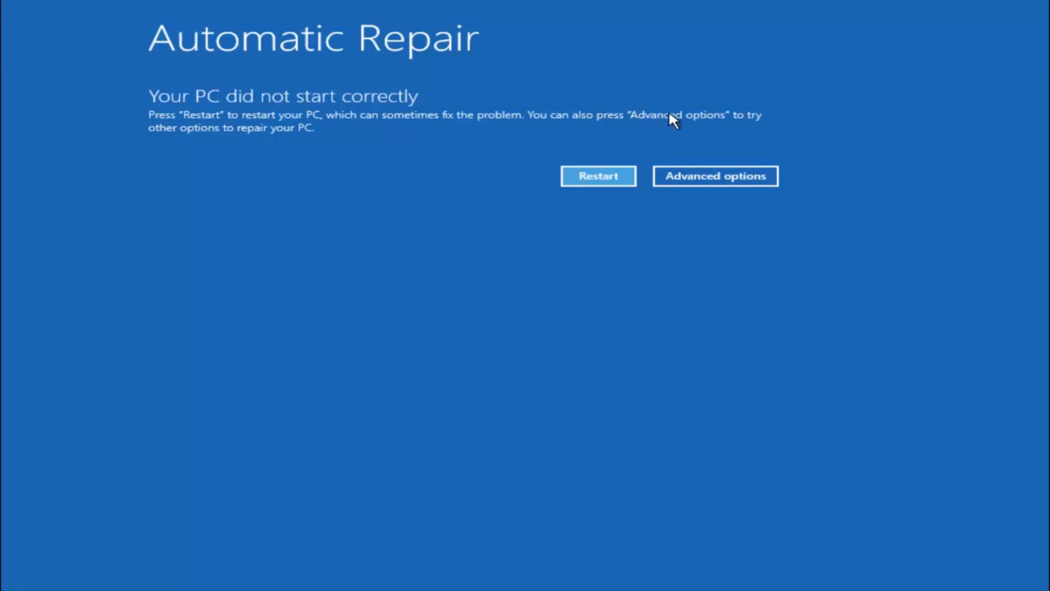
pyautogui.moveTo(341, 143)
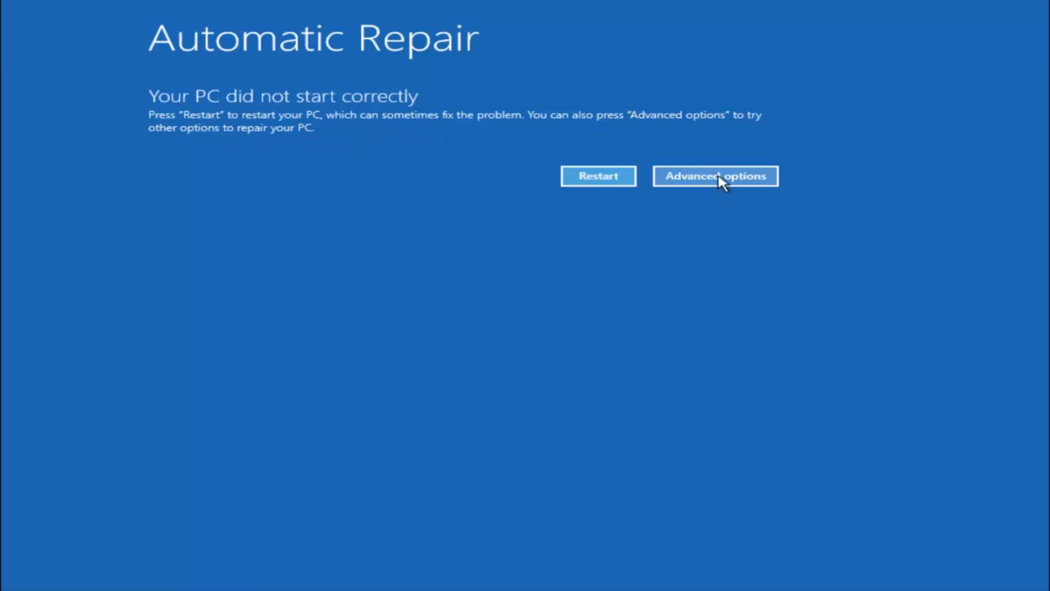
pyautogui.moveTo(697, 181)
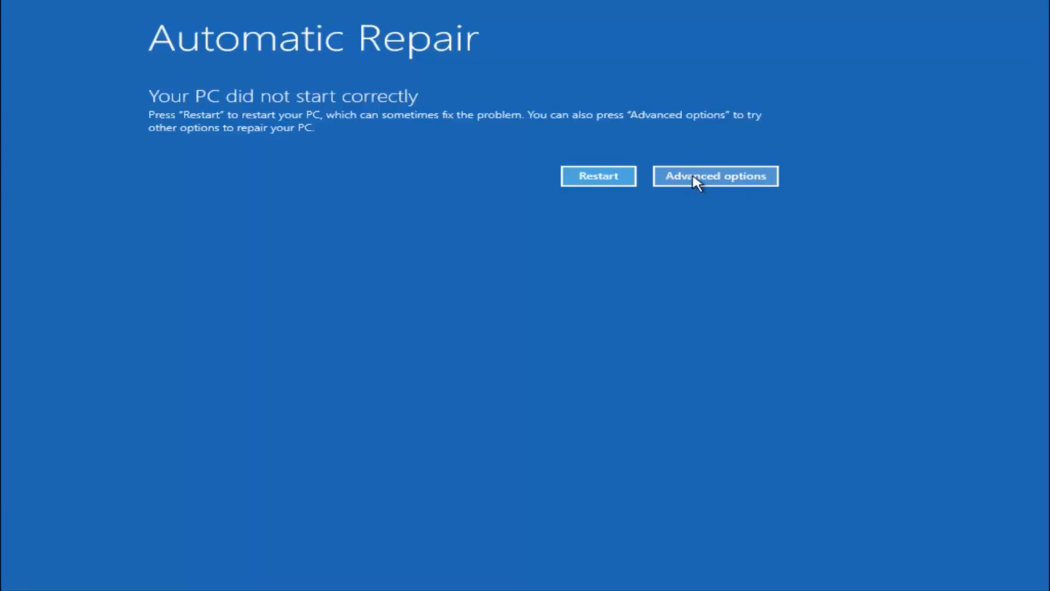
pyautogui.moveTo(713, 177)
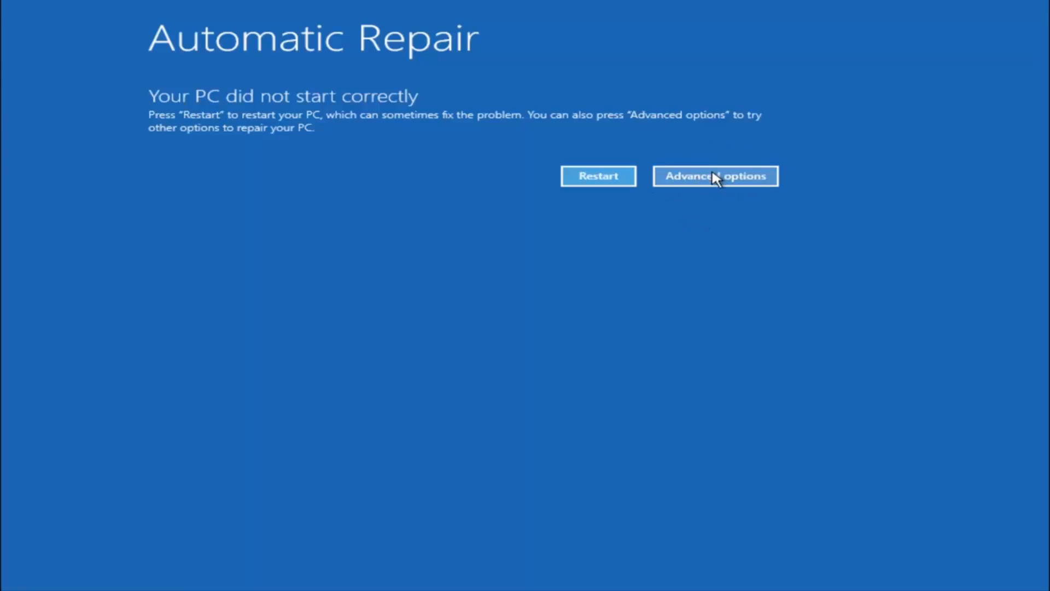
# - Go through Advanced options and Troubleshoot to the Advanced options recovery tools list
pyautogui.click(715, 175)
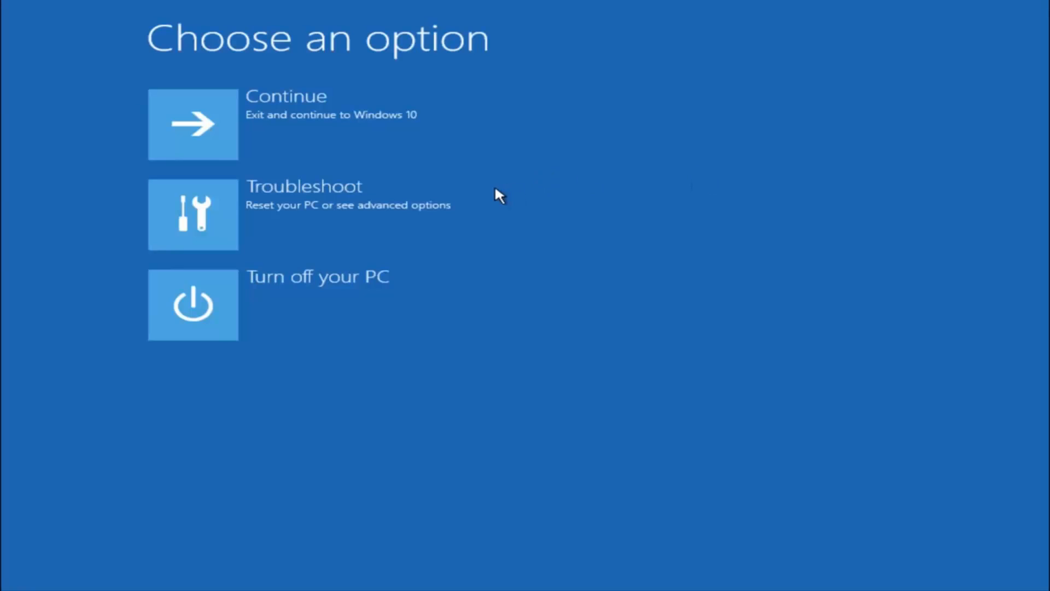
pyautogui.moveTo(255, 204)
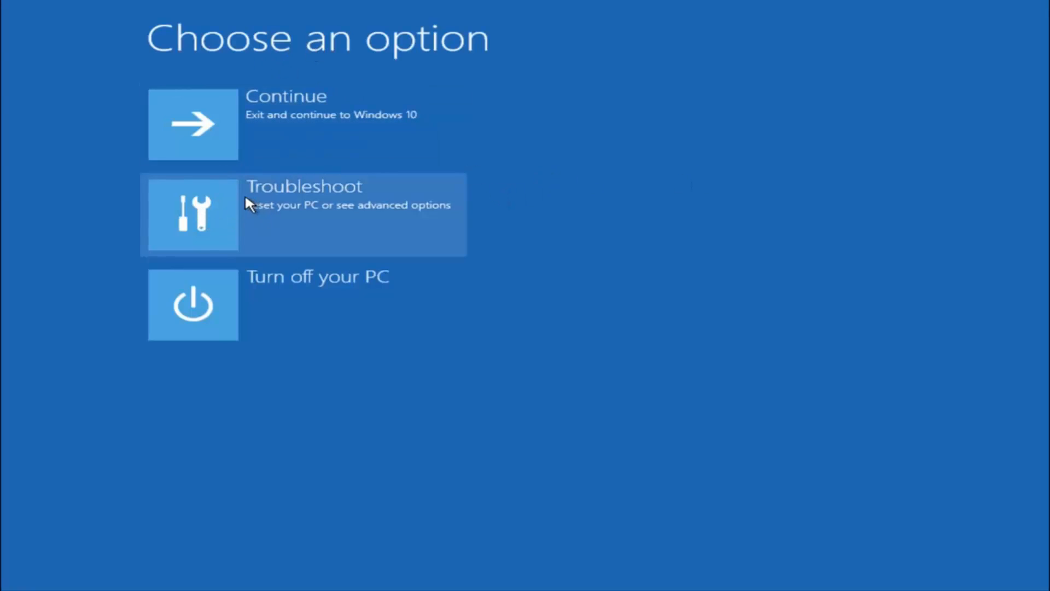
pyautogui.click(302, 215)
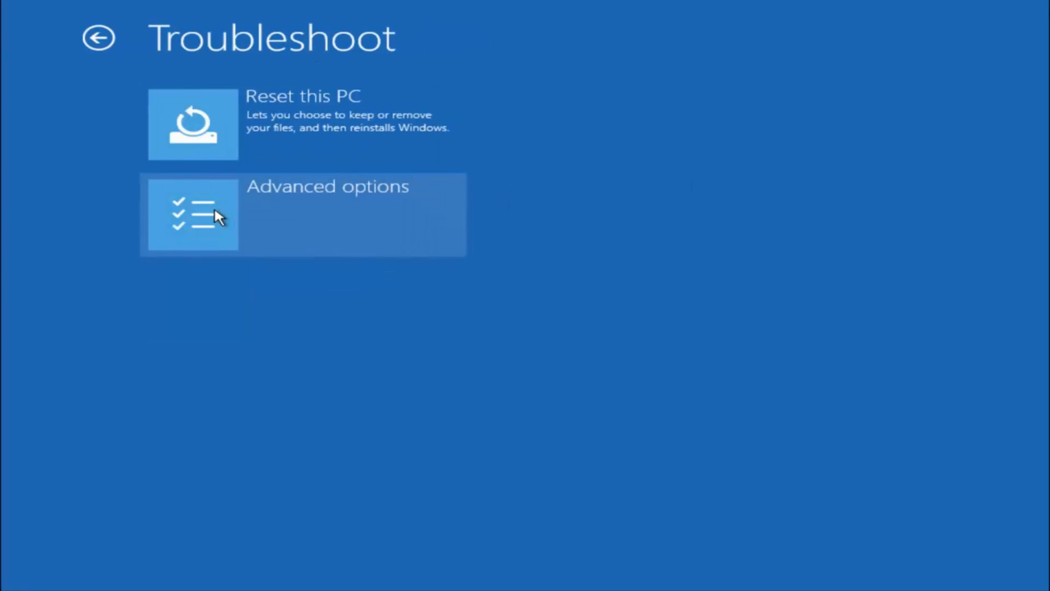
pyautogui.moveTo(204, 293)
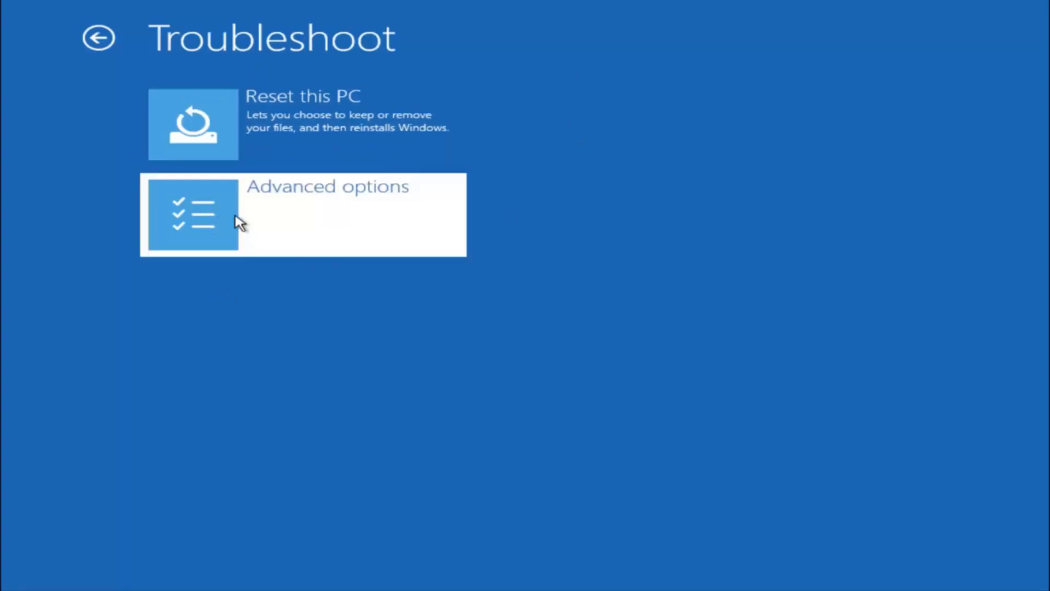
pyautogui.click(302, 215)
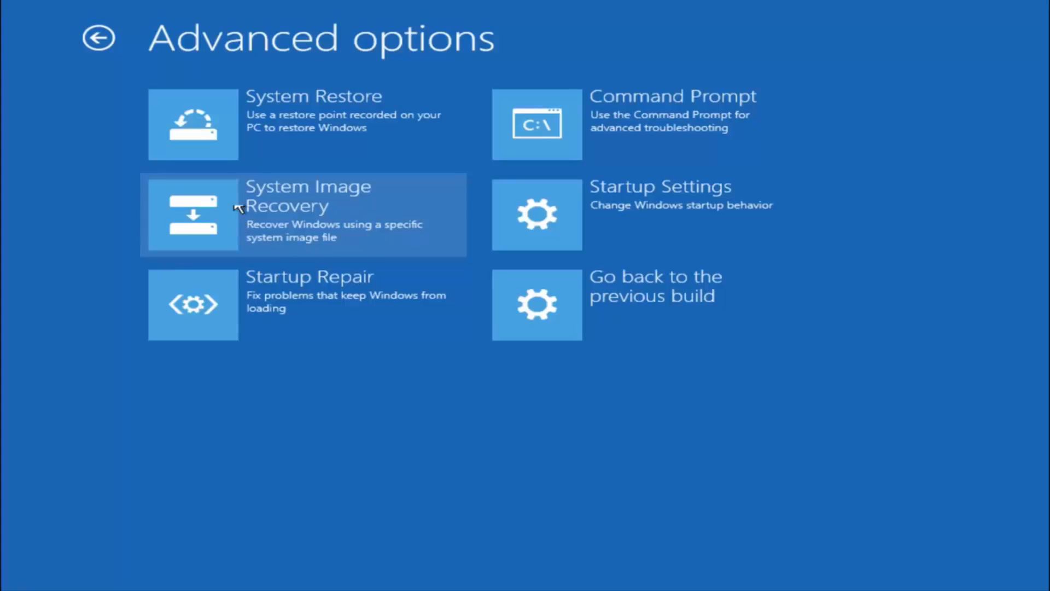
pyautogui.moveTo(248, 117)
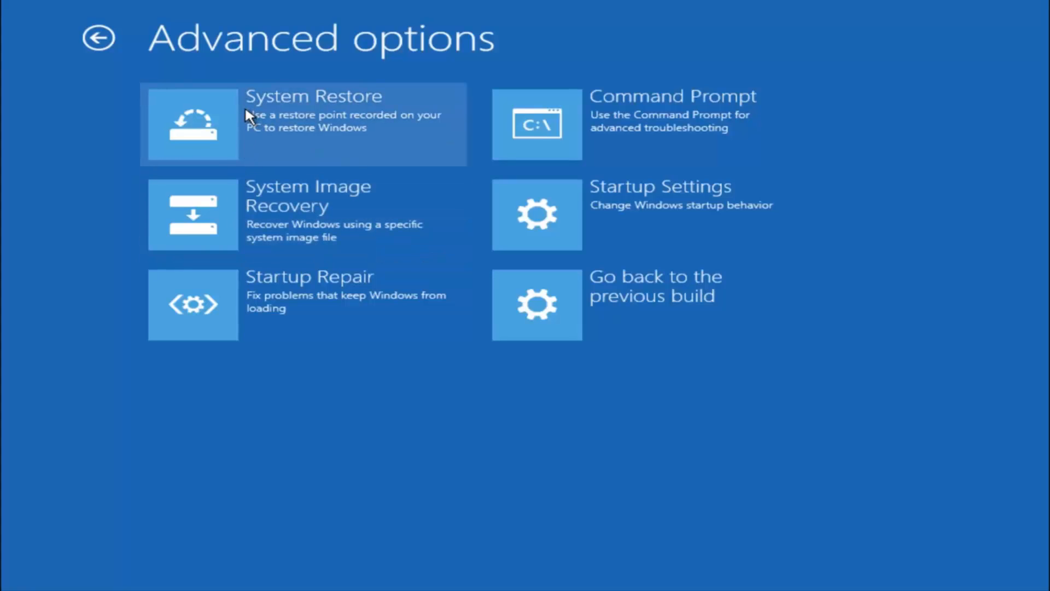
pyautogui.moveTo(260, 119)
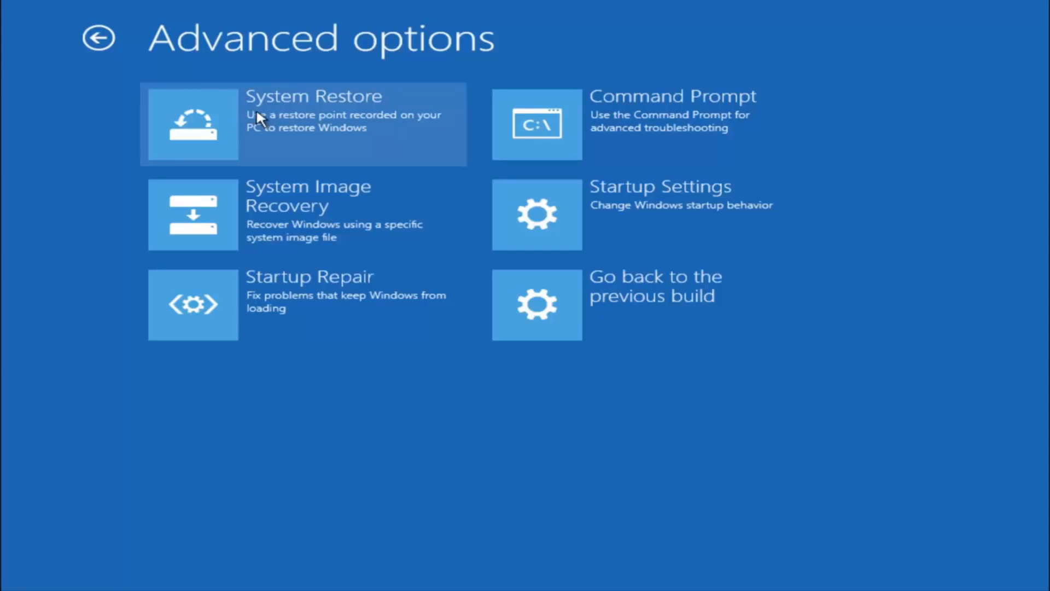
# - Launch System Restore from the Advanced options recovery tools
pyautogui.click(302, 124)
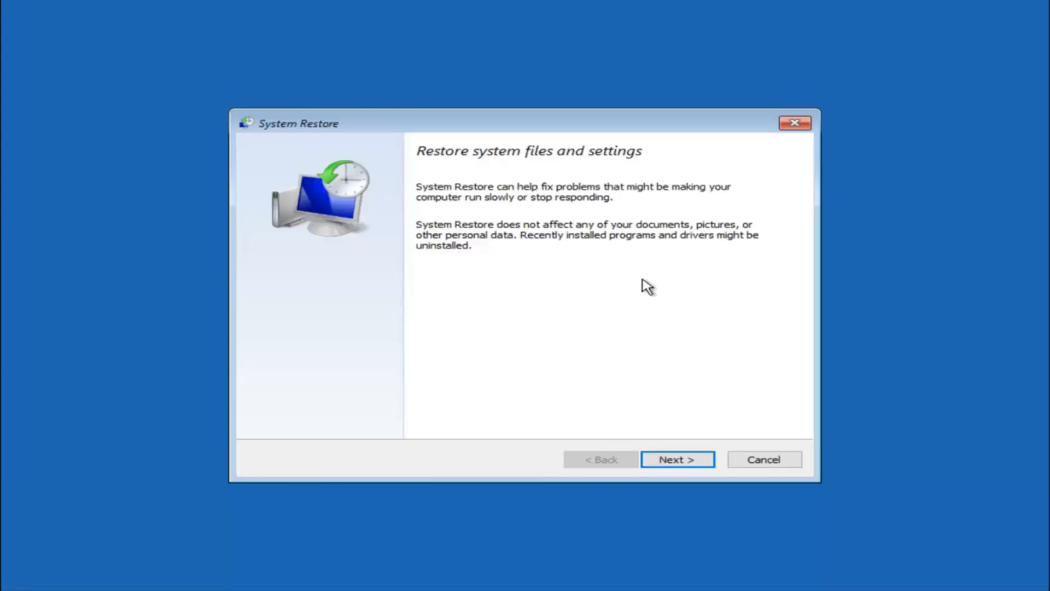
pyautogui.moveTo(549, 211)
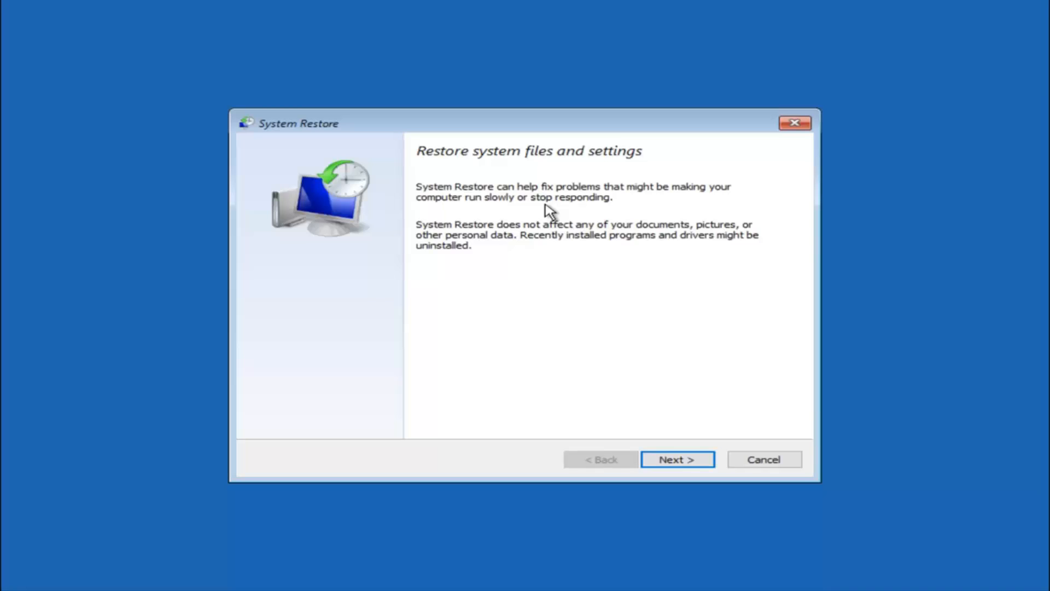
pyautogui.moveTo(505, 217)
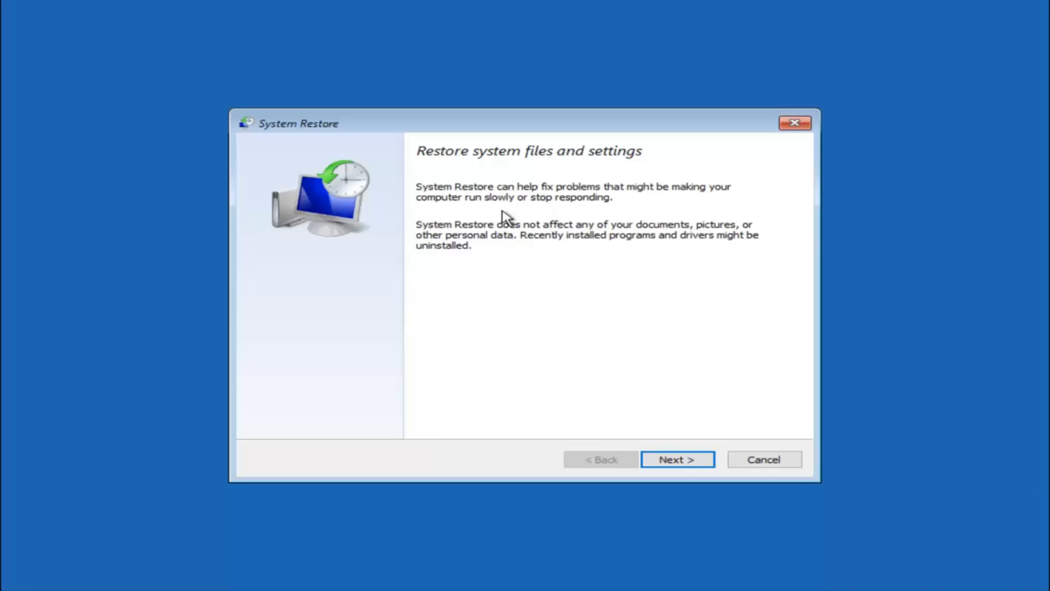
pyautogui.moveTo(600, 233)
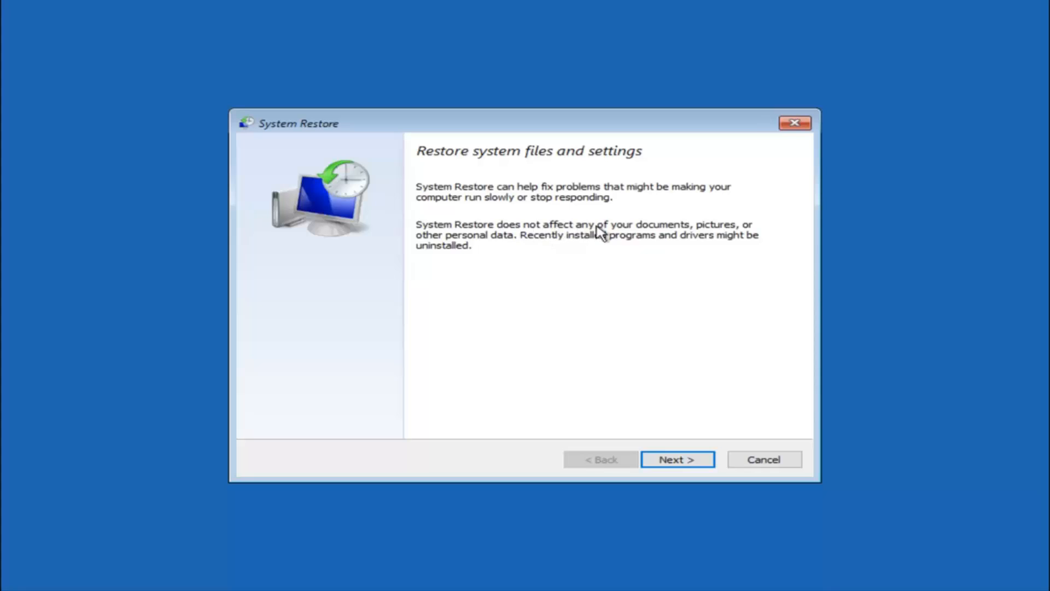
pyautogui.moveTo(529, 251)
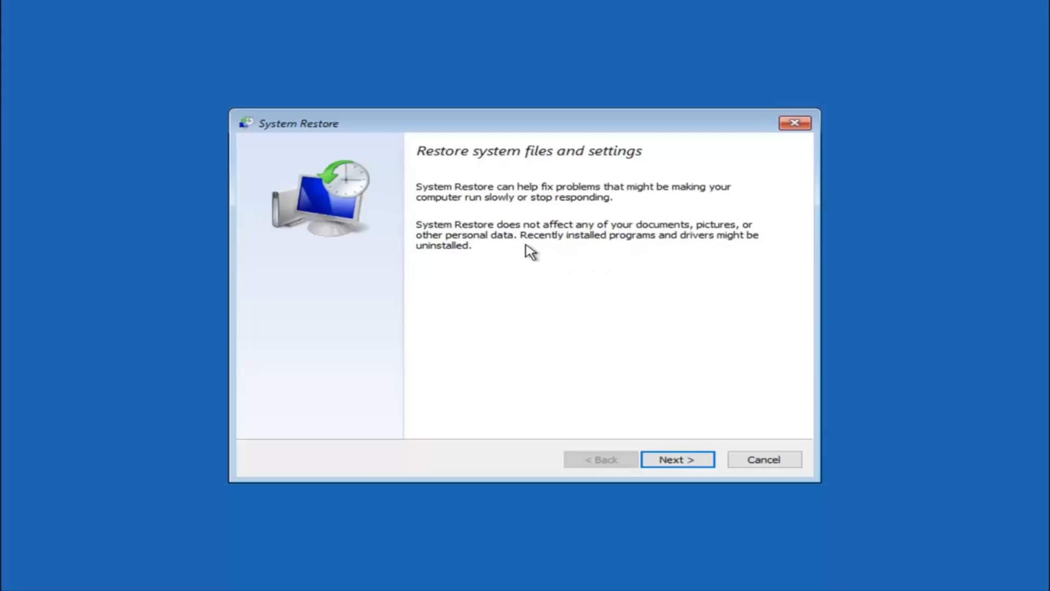
pyautogui.moveTo(635, 246)
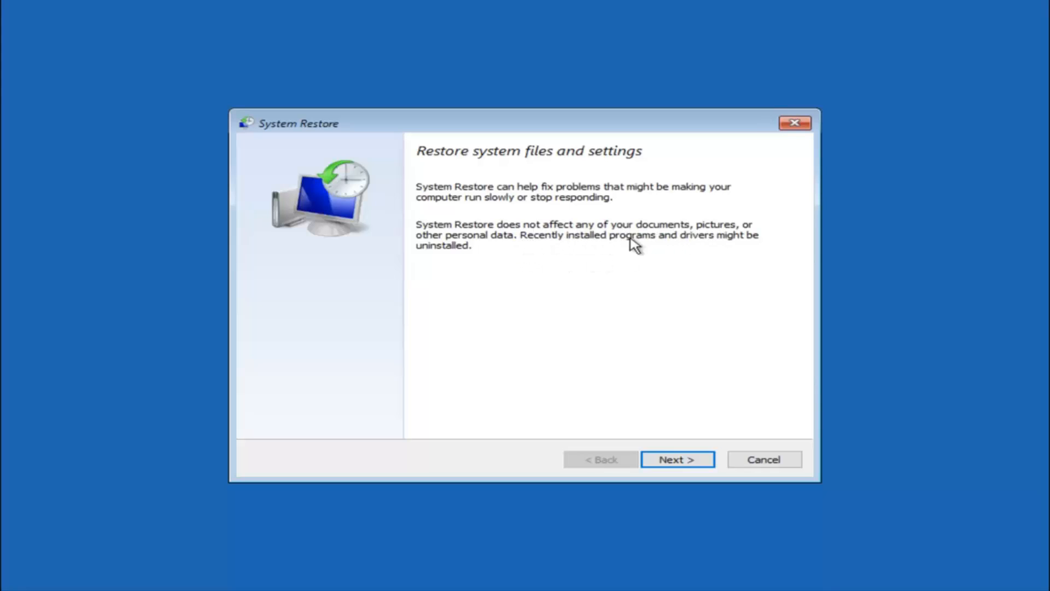
pyautogui.moveTo(448, 270)
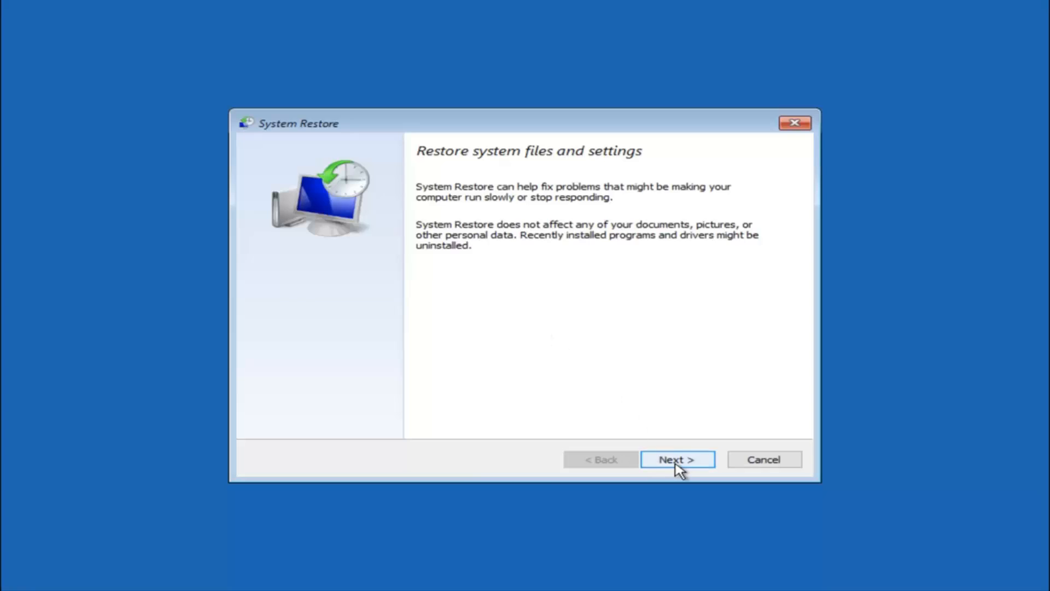
# - Advance to the restore point list and select the 10/5/2016 'before update' point
pyautogui.click(677, 459)
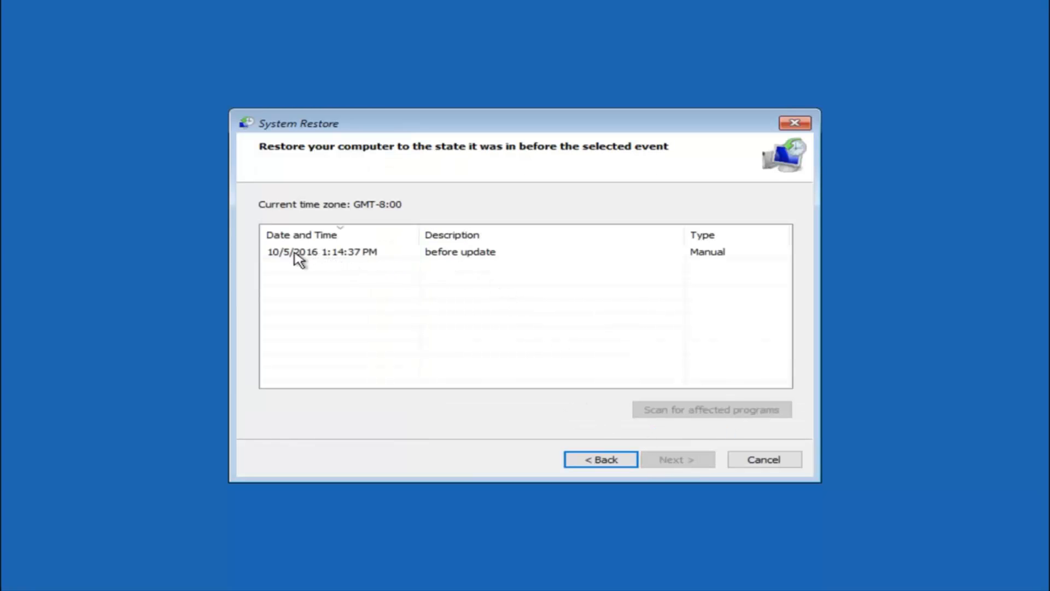
pyautogui.click(322, 252)
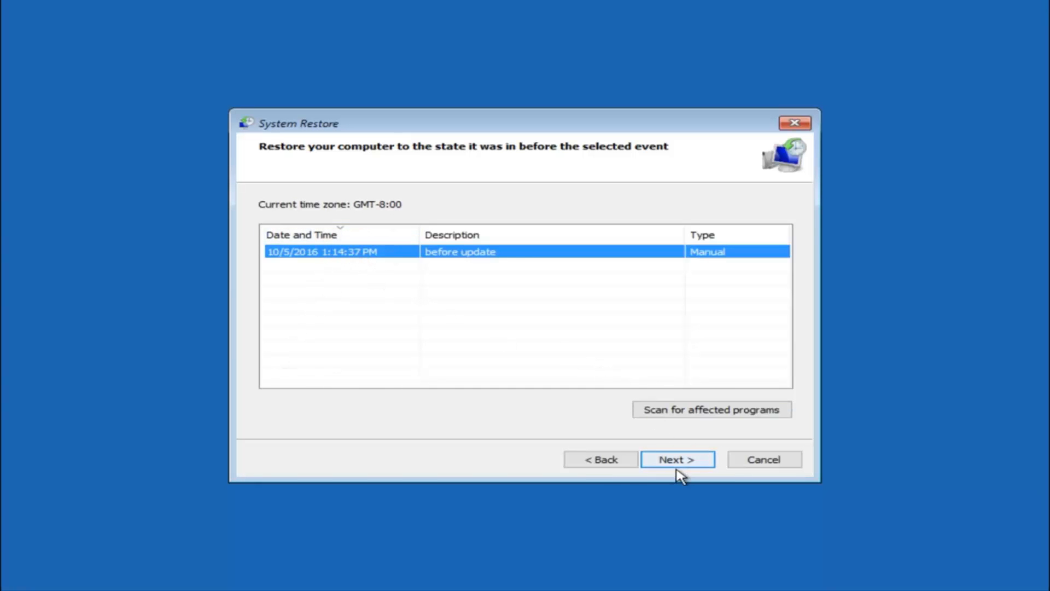
# - Confirm the 'before update' restore point for Local Disk (C:) and finish the wizard
pyautogui.click(677, 459)
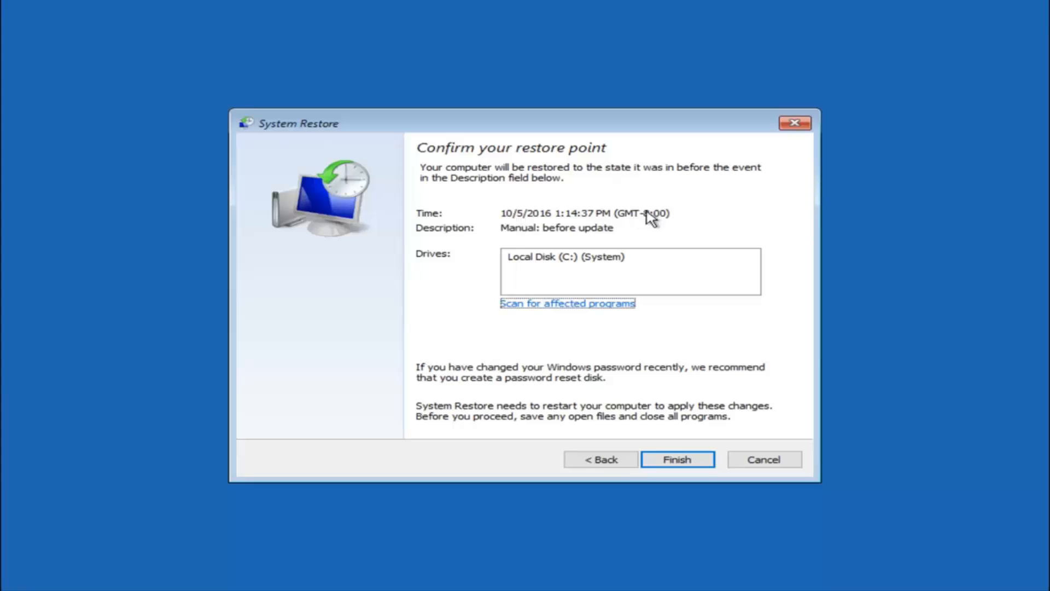
pyautogui.moveTo(556, 268)
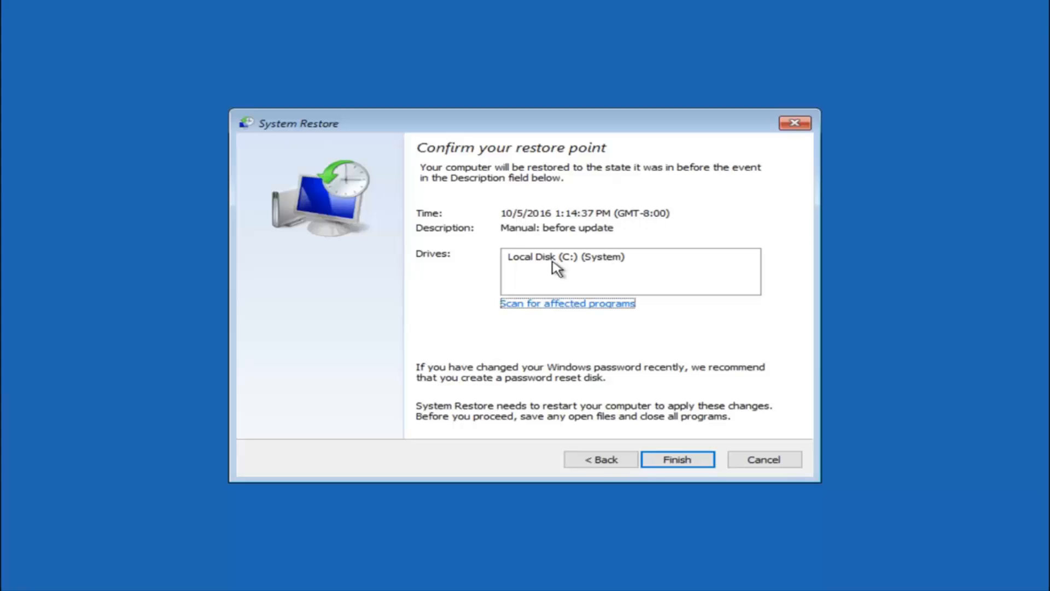
pyautogui.moveTo(541, 269)
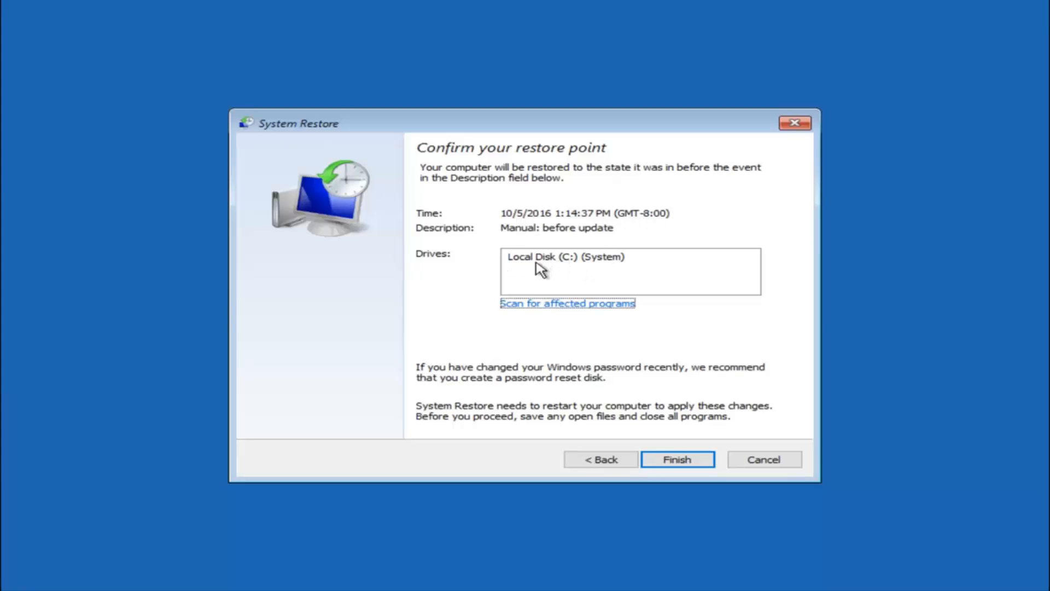
pyautogui.moveTo(374, 357)
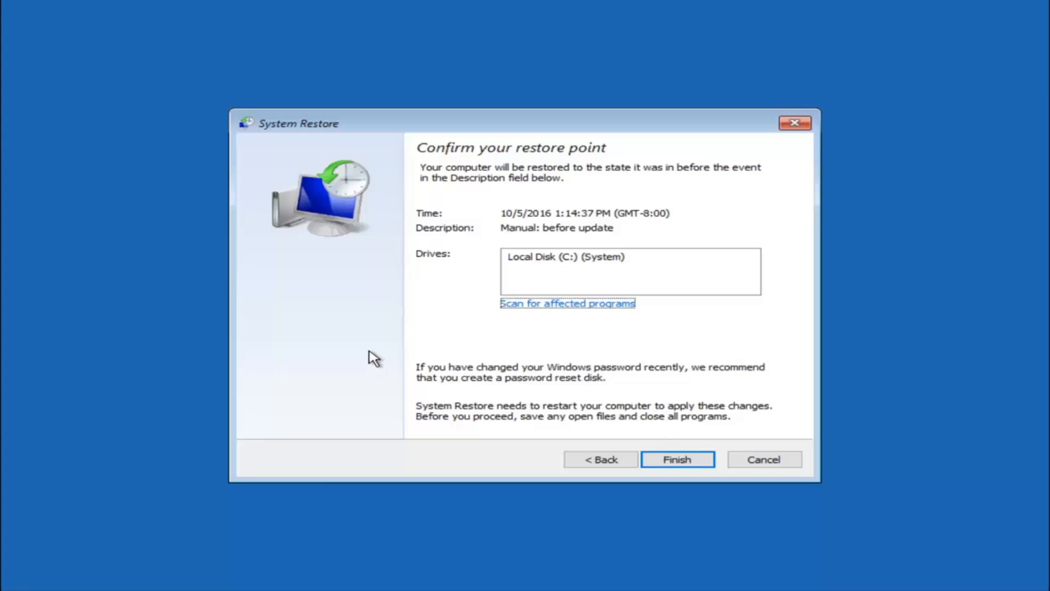
pyautogui.moveTo(595, 370)
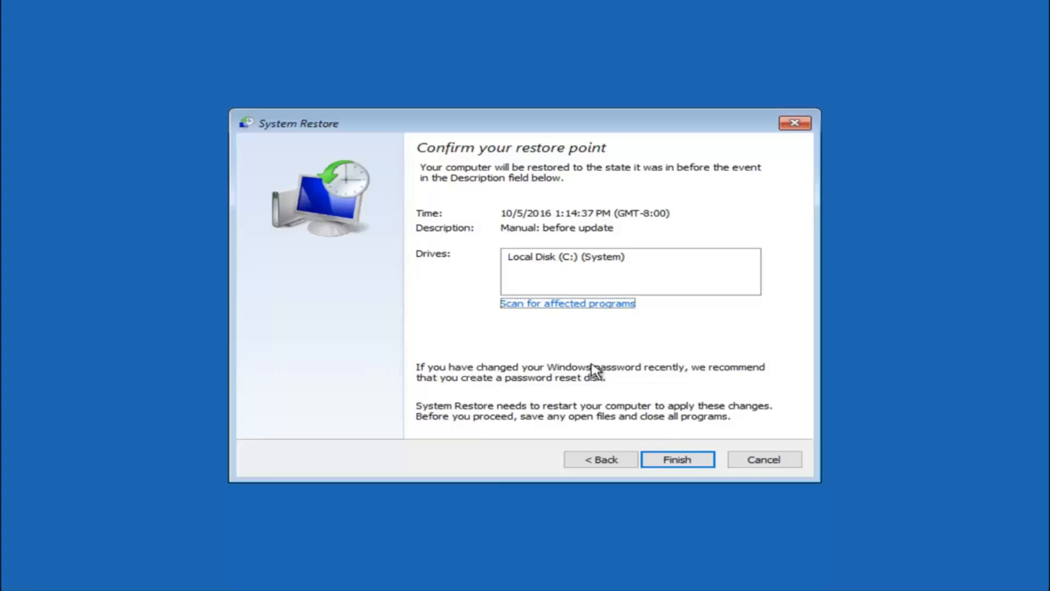
pyautogui.moveTo(467, 390)
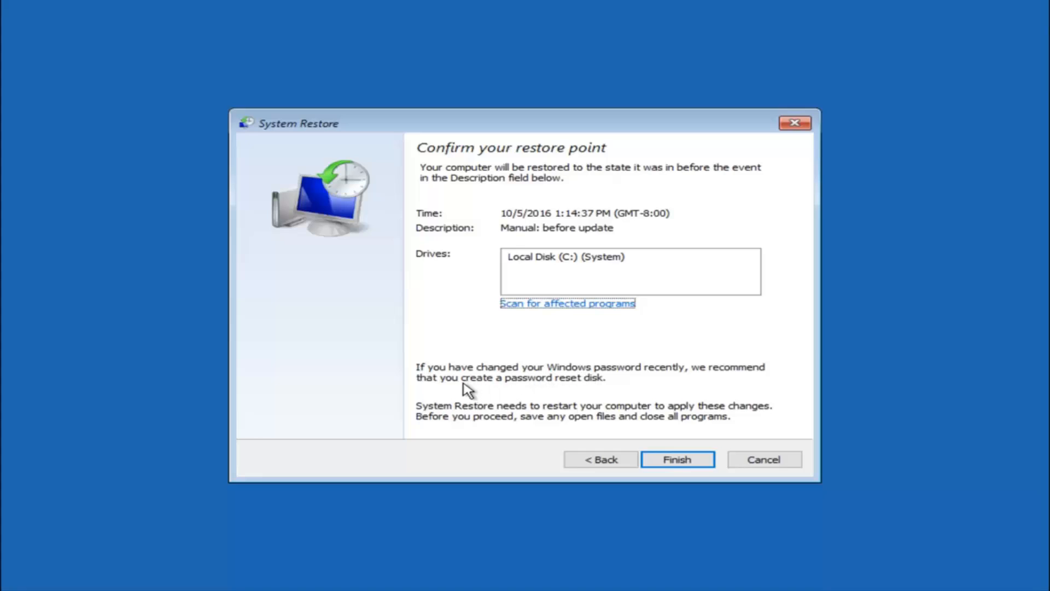
pyautogui.moveTo(561, 387)
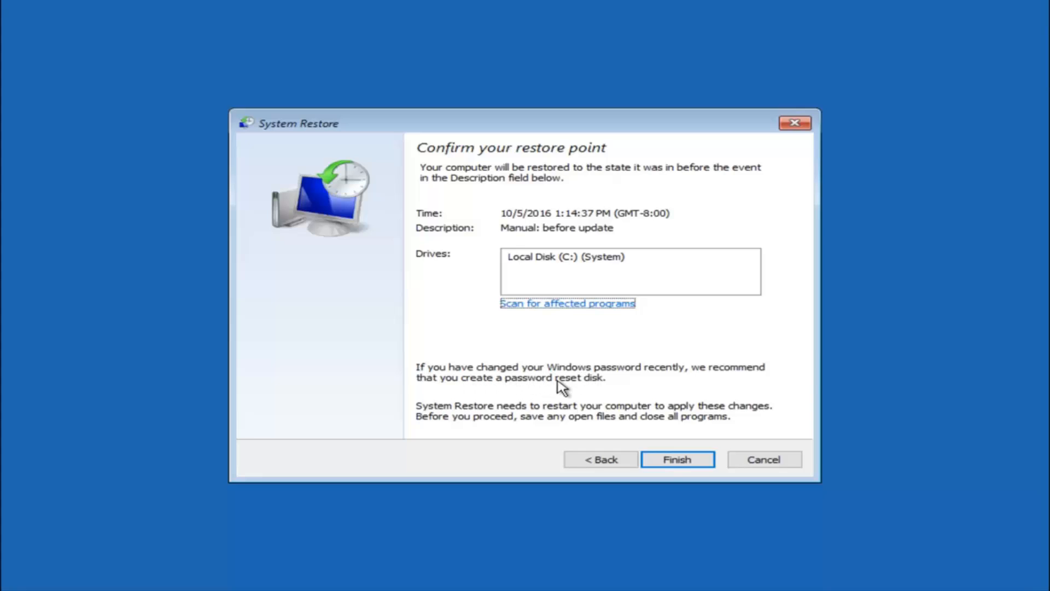
pyautogui.moveTo(598, 356)
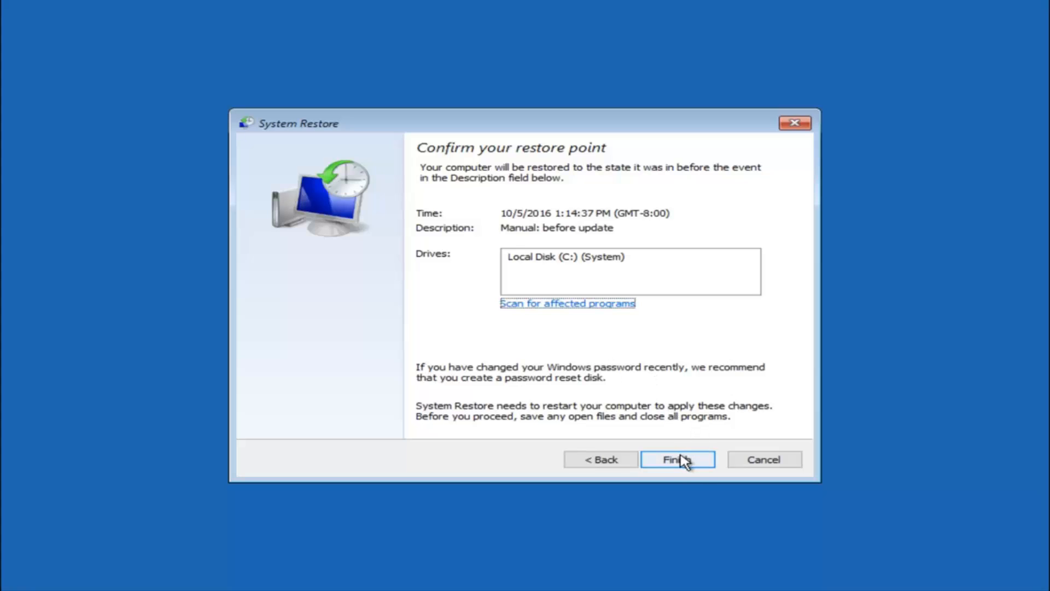
pyautogui.click(678, 459)
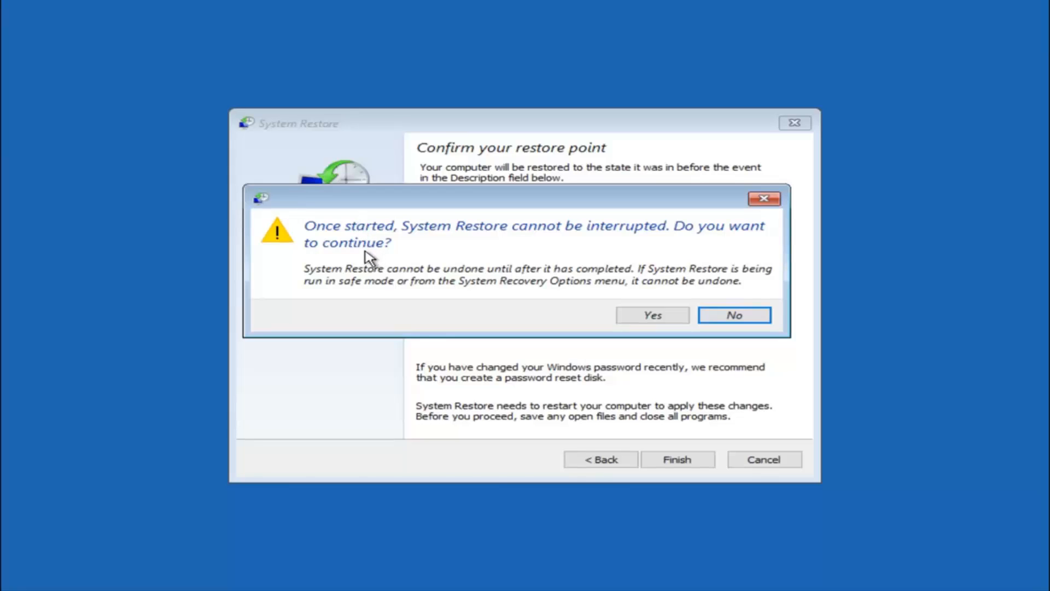
pyautogui.moveTo(358, 260)
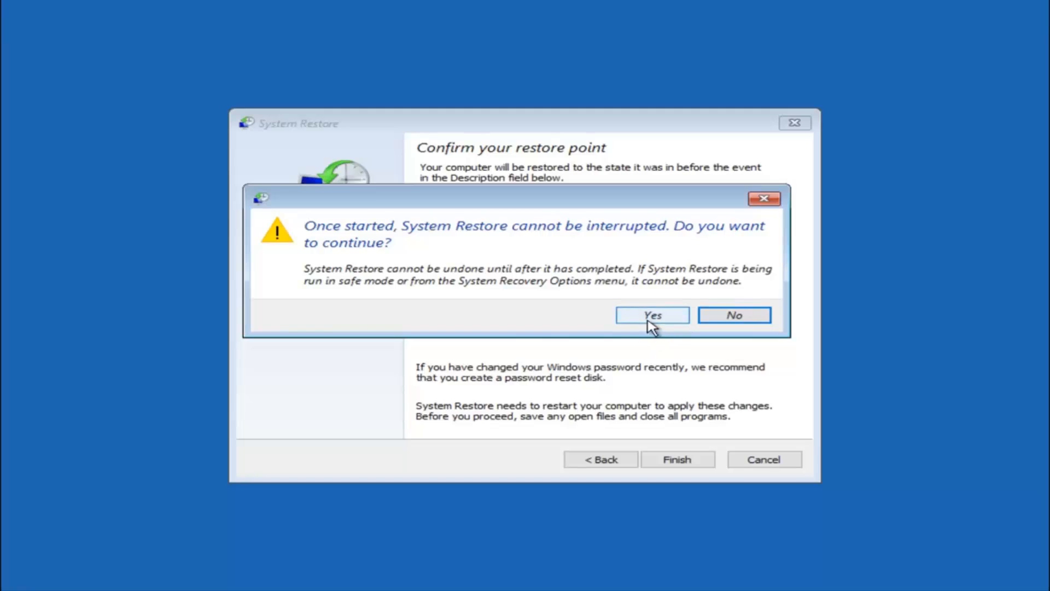
# - Accept the uninterruptible-restore warning, let the restore complete, then restart the PC
pyautogui.click(651, 315)
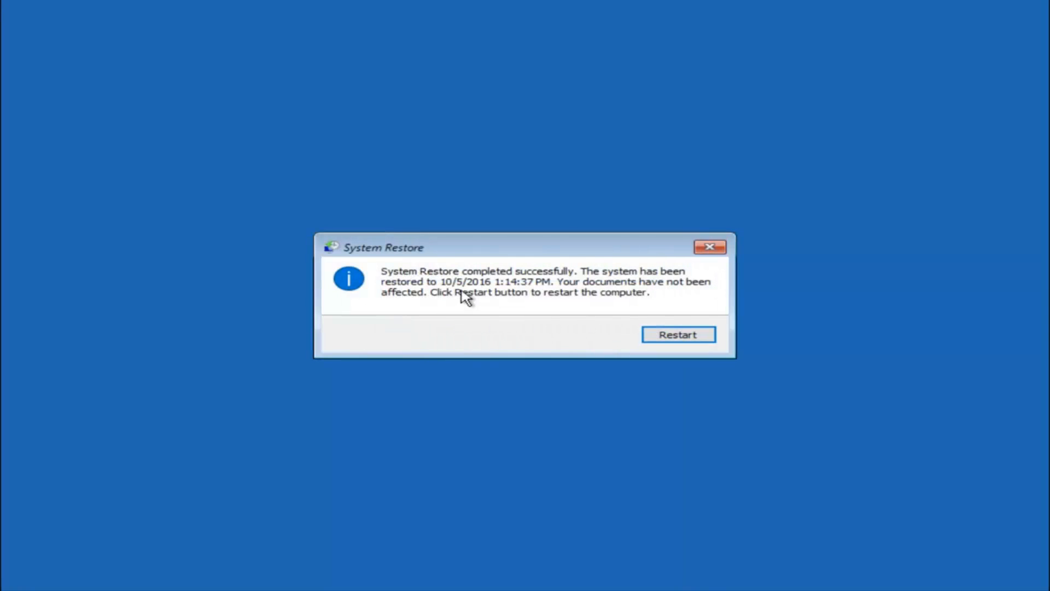
pyautogui.moveTo(597, 294)
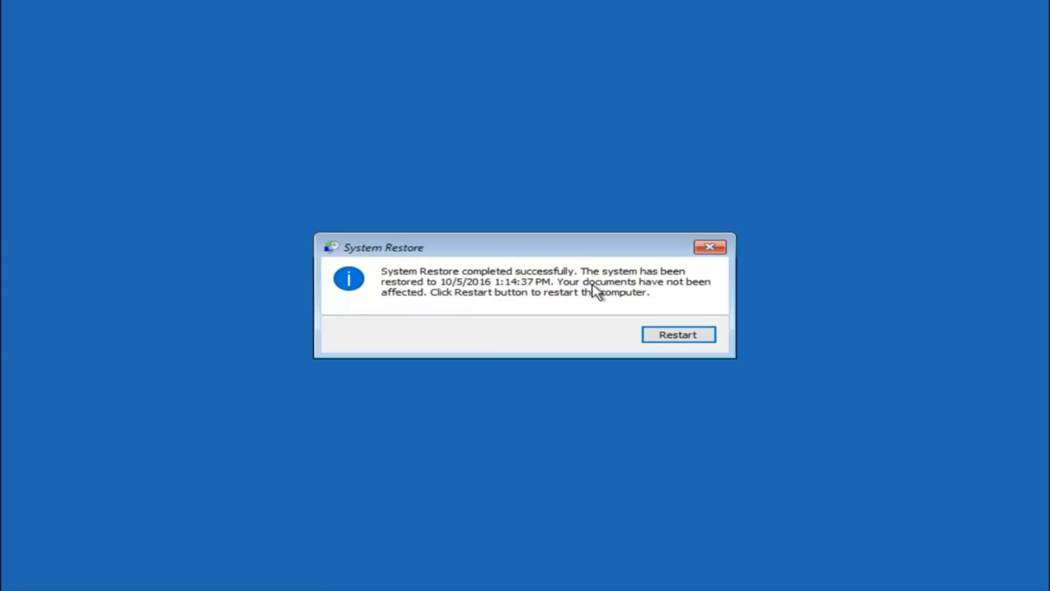
pyautogui.moveTo(522, 298)
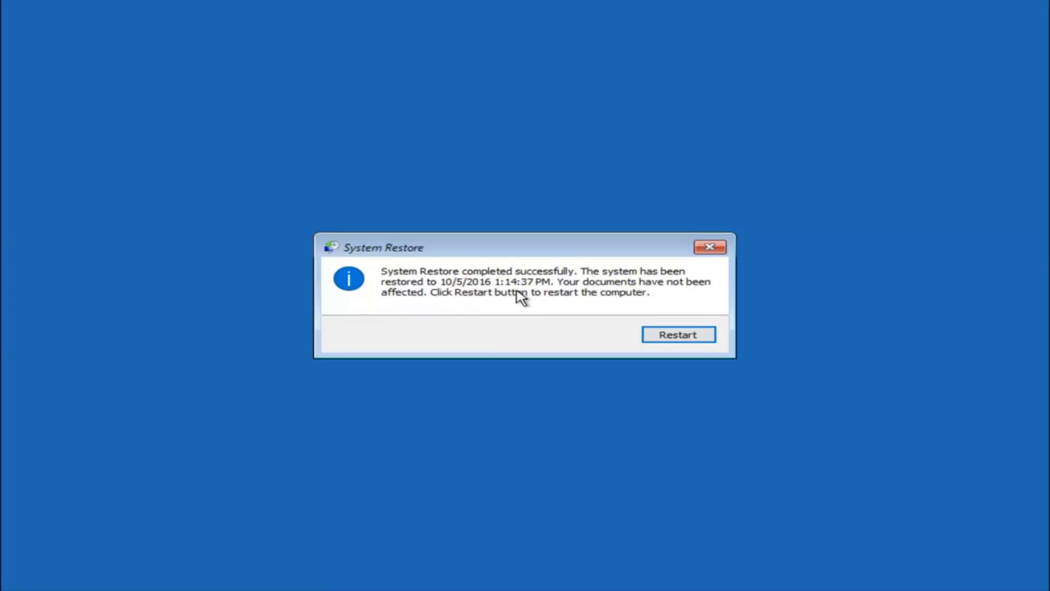
pyautogui.moveTo(612, 287)
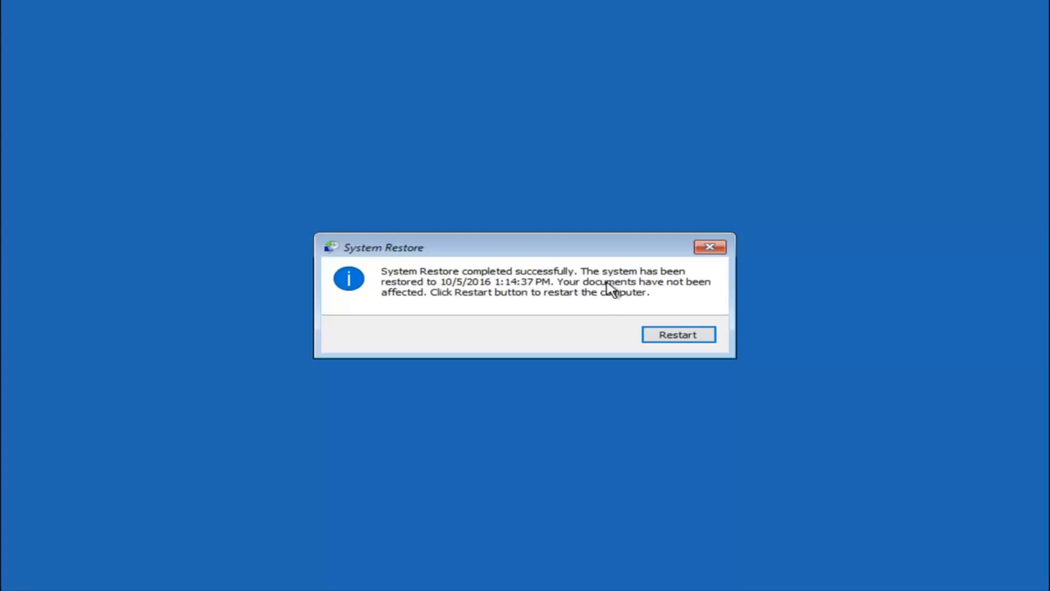
pyautogui.moveTo(611, 334)
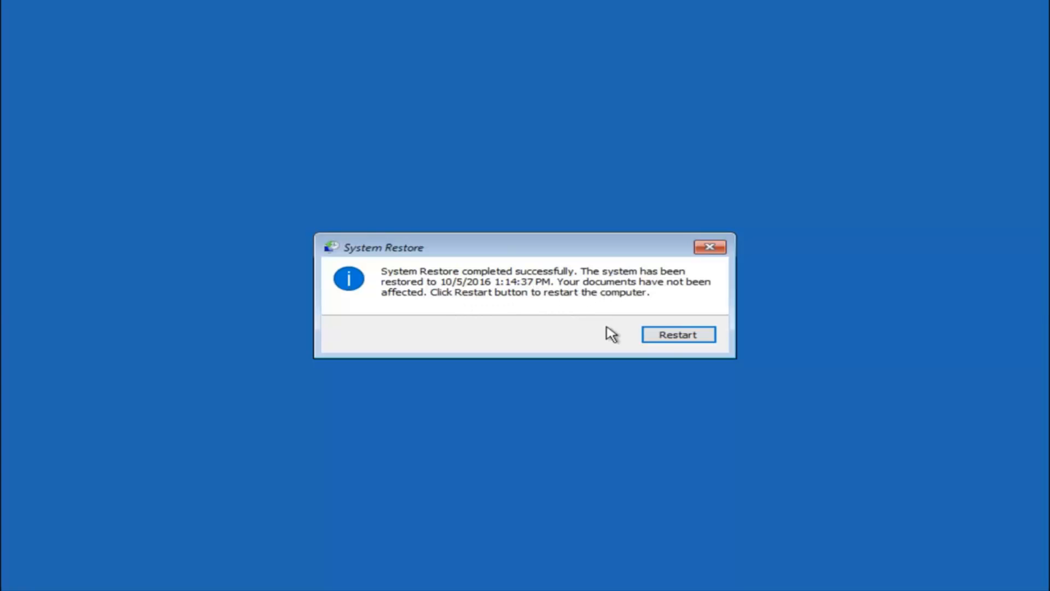
pyautogui.click(678, 334)
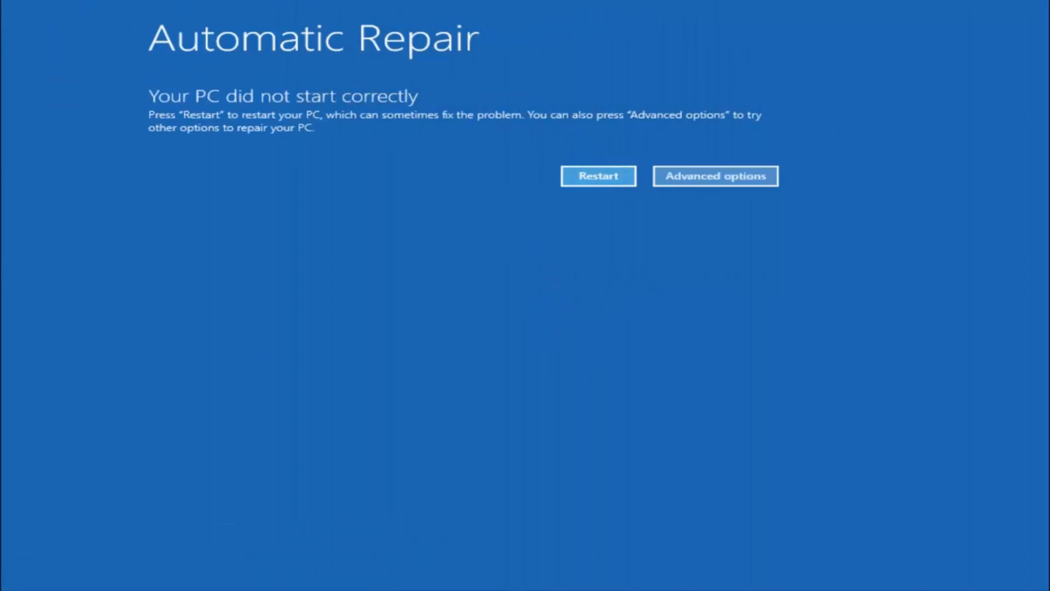
# - Run Startup Repair via Advanced options and Troubleshoot, ending at Automatic Repair
pyautogui.click(714, 175)
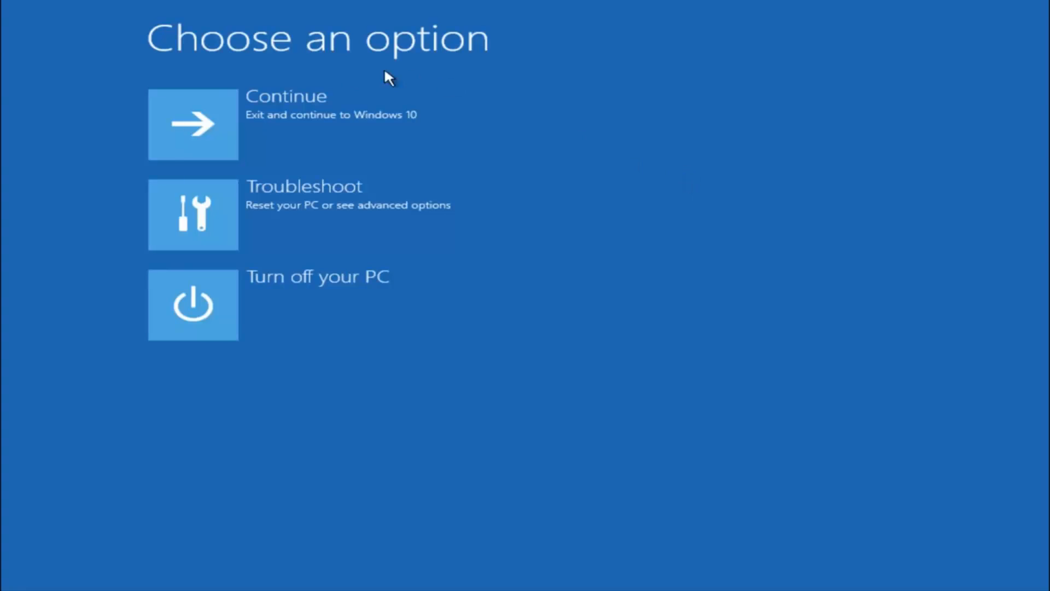
pyautogui.moveTo(302, 214)
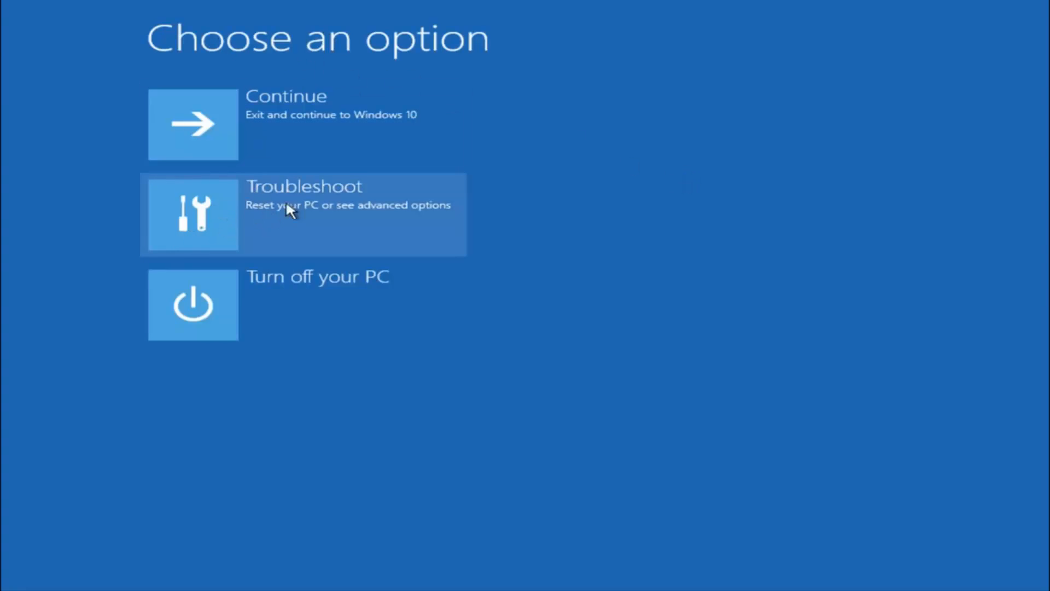
pyautogui.click(301, 214)
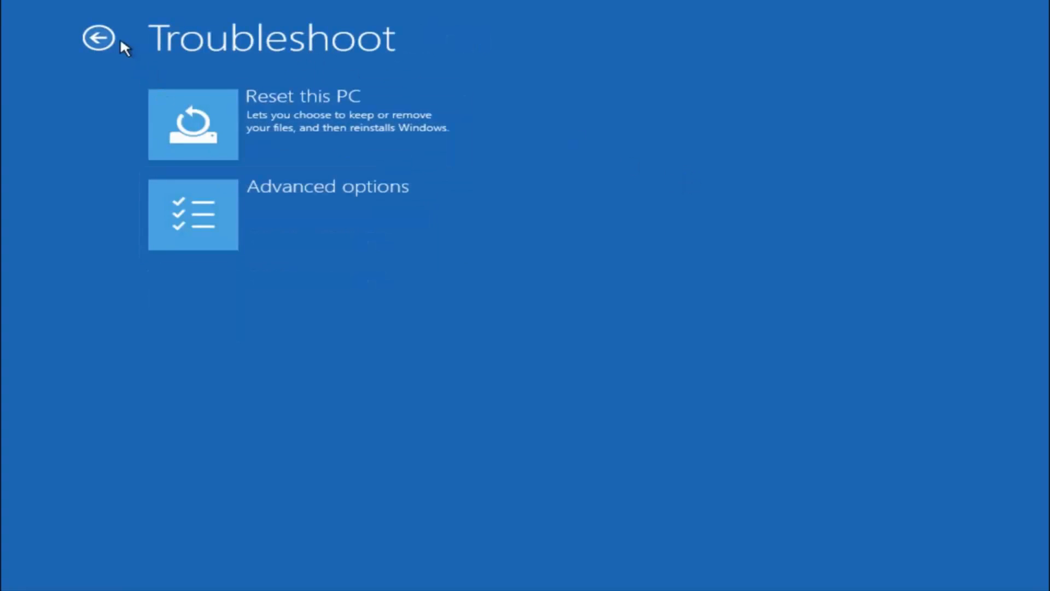
pyautogui.moveTo(262, 226)
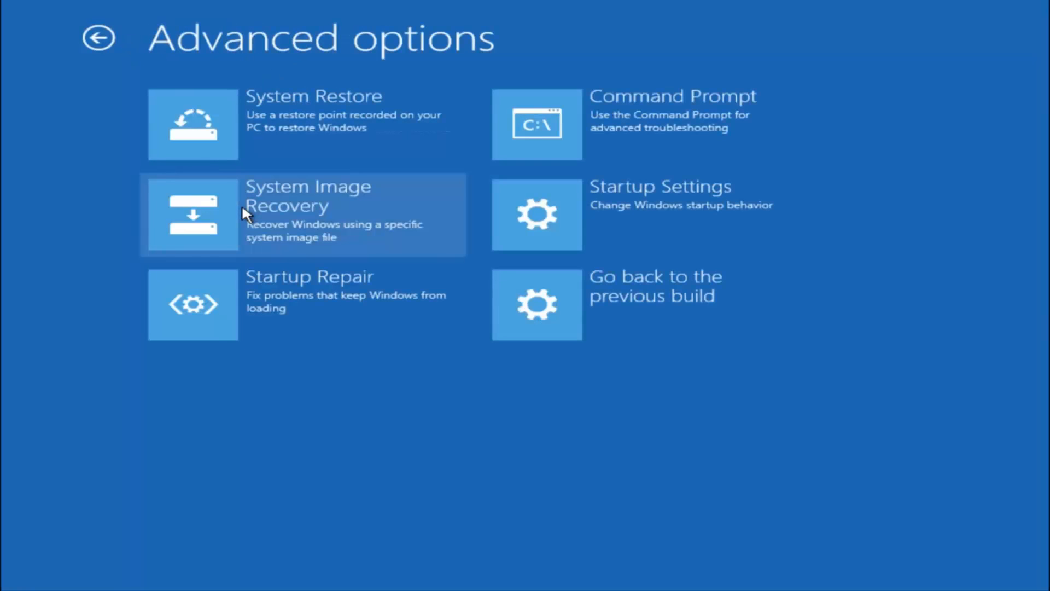
pyautogui.moveTo(201, 268)
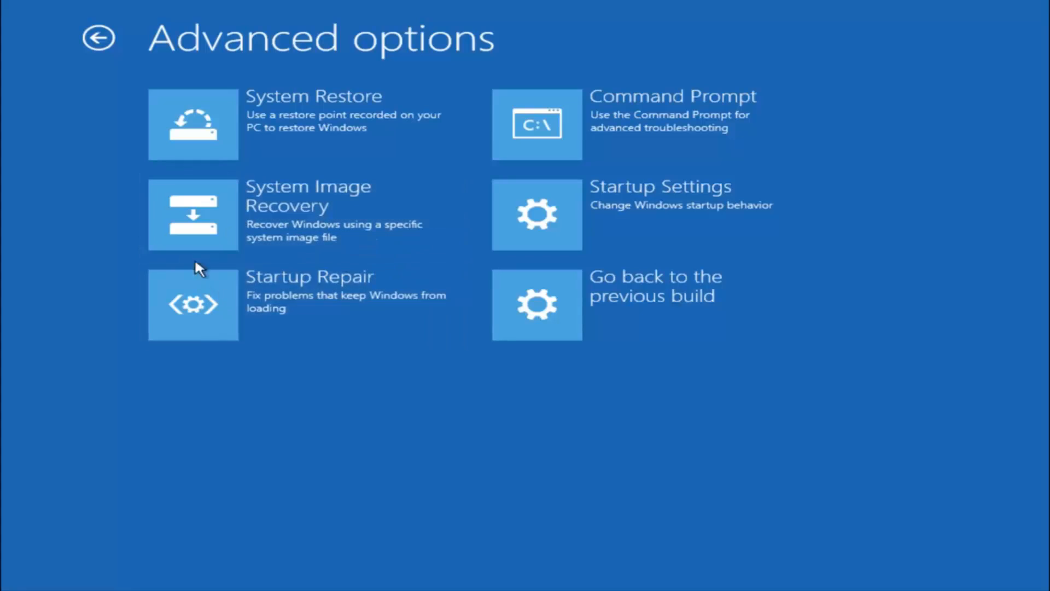
pyautogui.moveTo(325, 291)
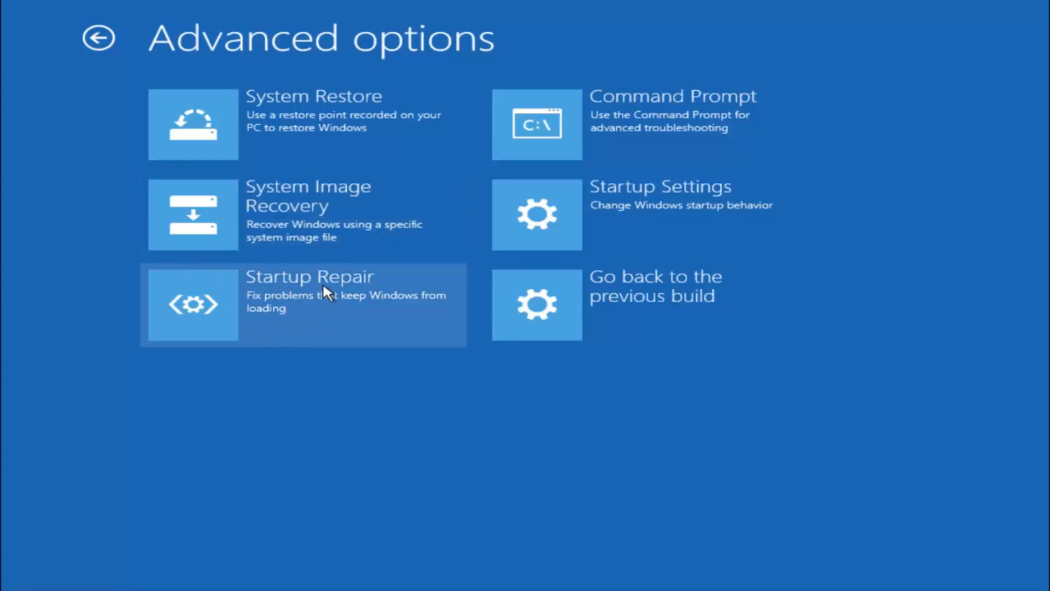
pyautogui.moveTo(315, 305)
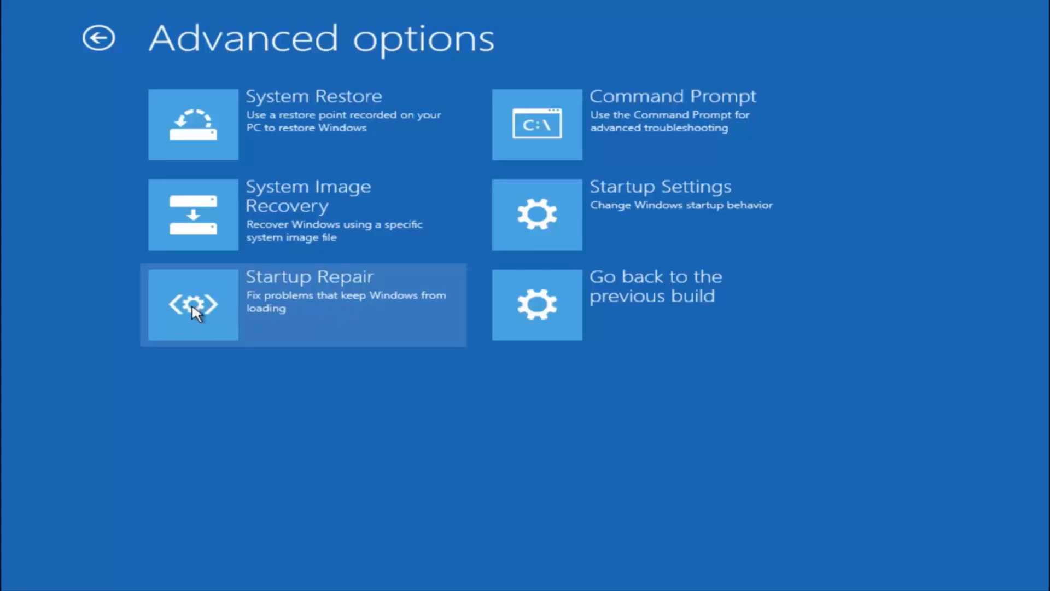
pyautogui.click(192, 304)
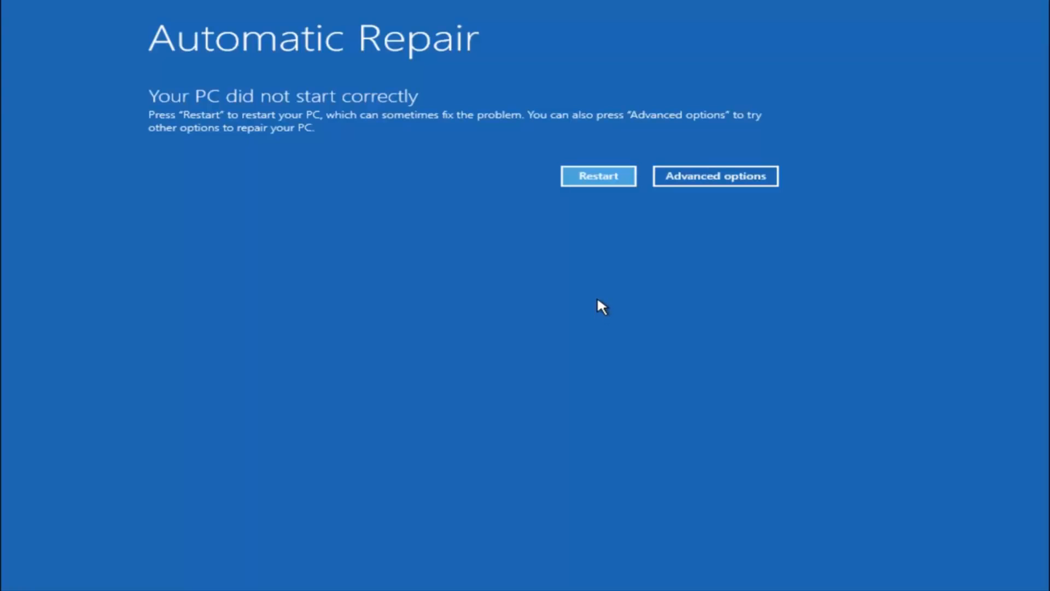
pyautogui.moveTo(469, 221)
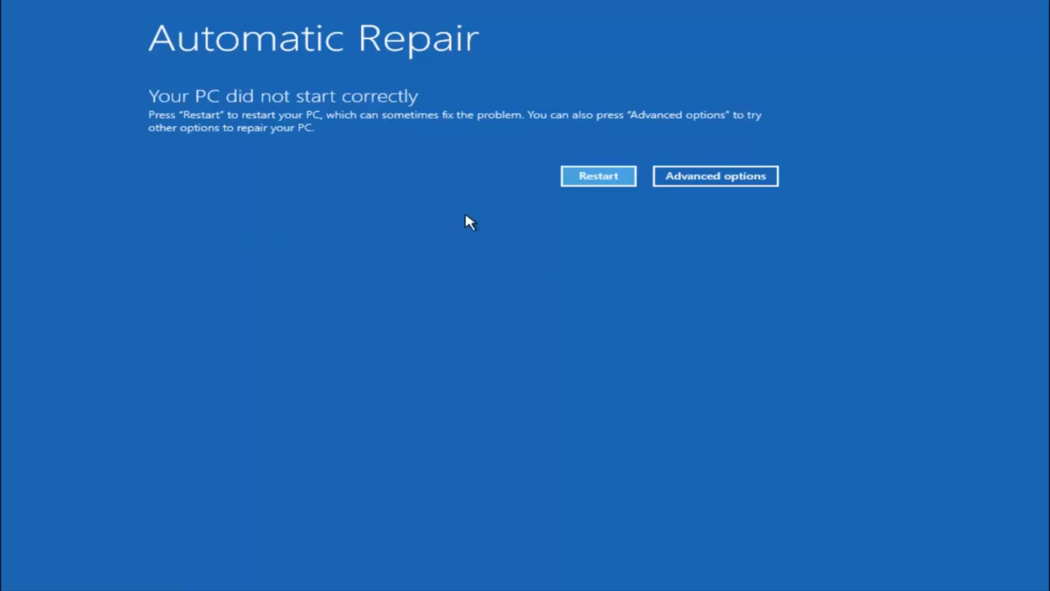
pyautogui.moveTo(242, 225)
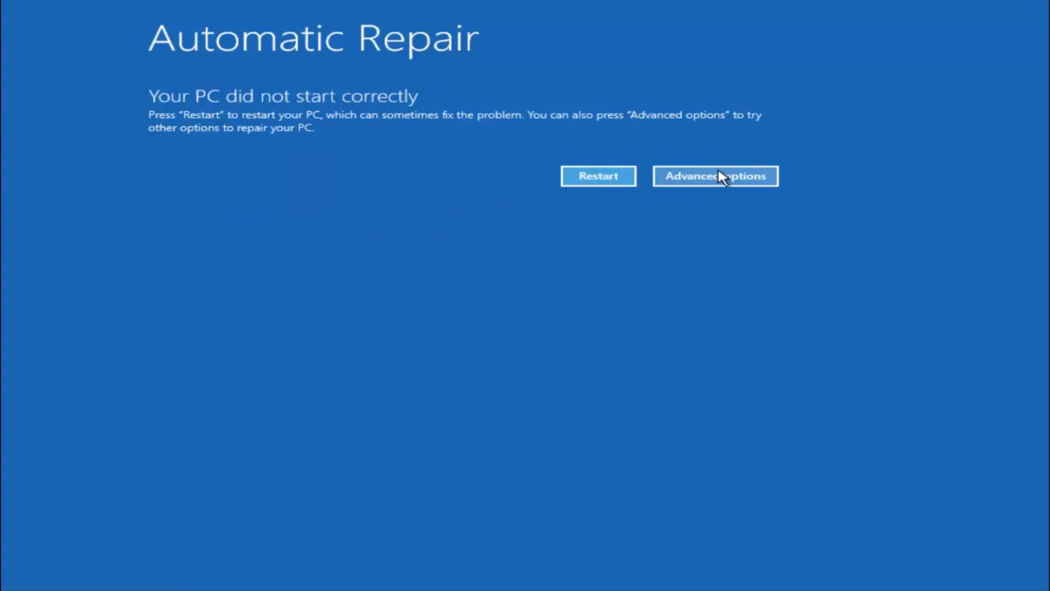
# - Open Command Prompt via Advanced options > Troubleshoot > Advanced options
pyautogui.click(715, 176)
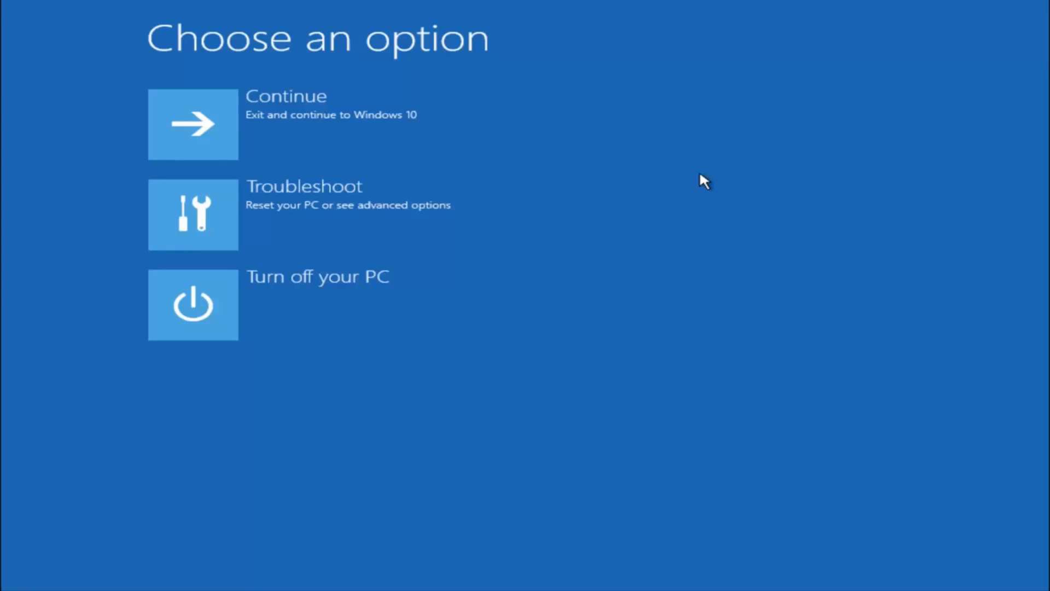
pyautogui.moveTo(221, 260)
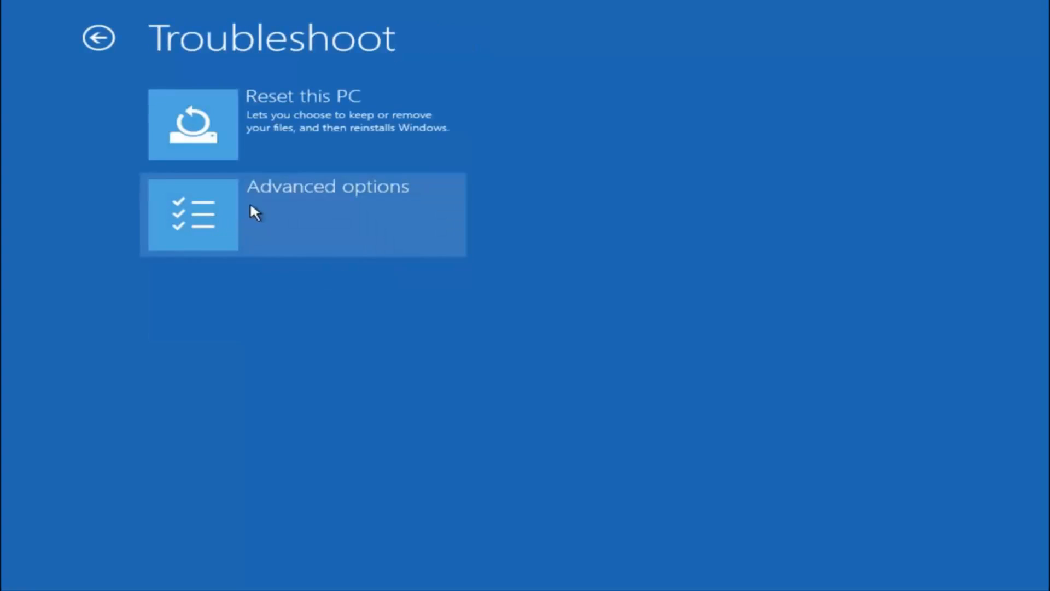
pyautogui.moveTo(243, 206)
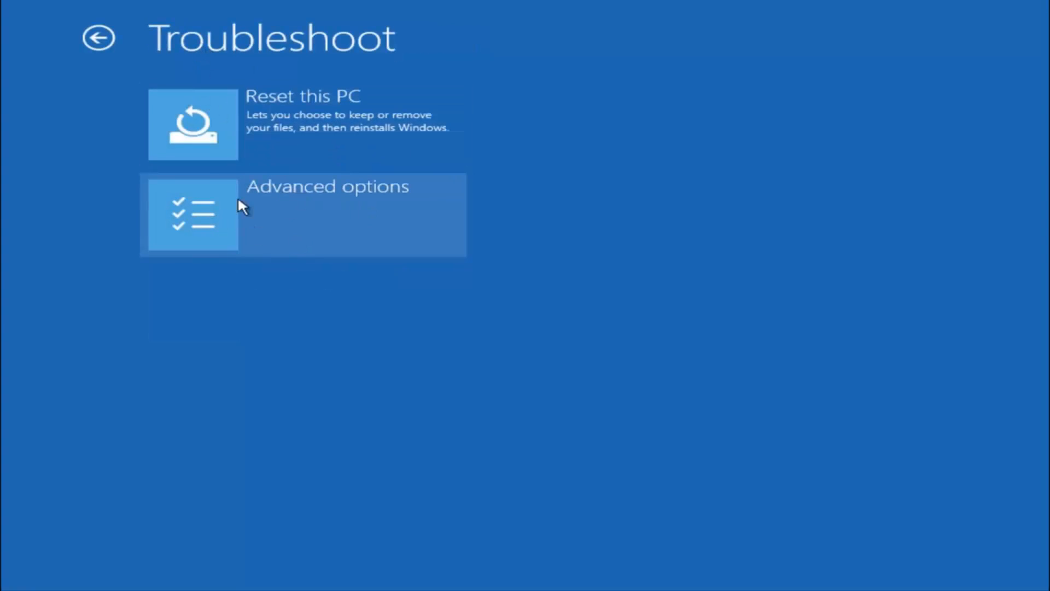
pyautogui.click(301, 215)
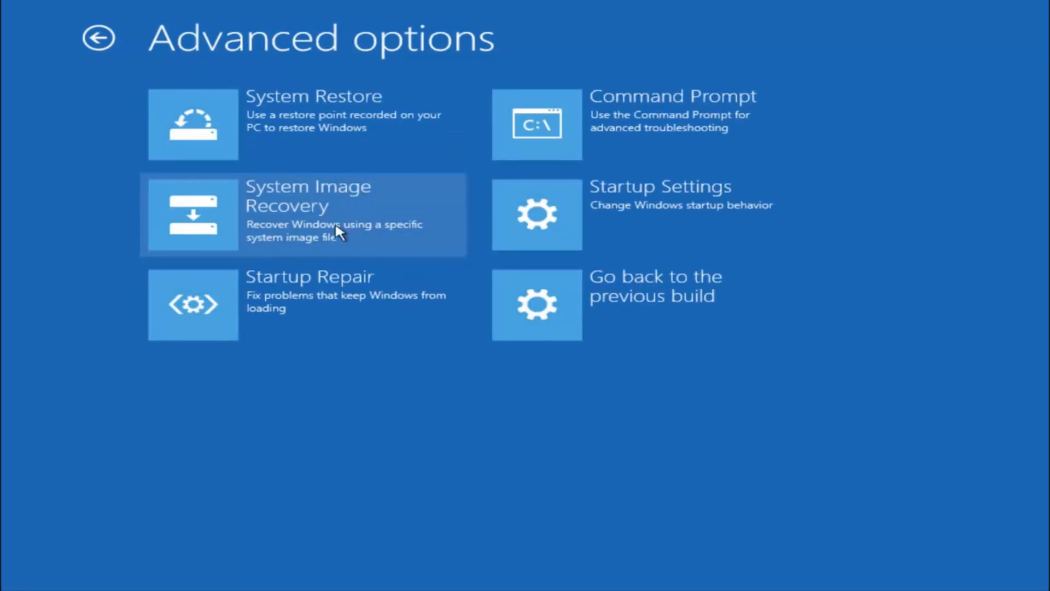
pyautogui.moveTo(681, 120)
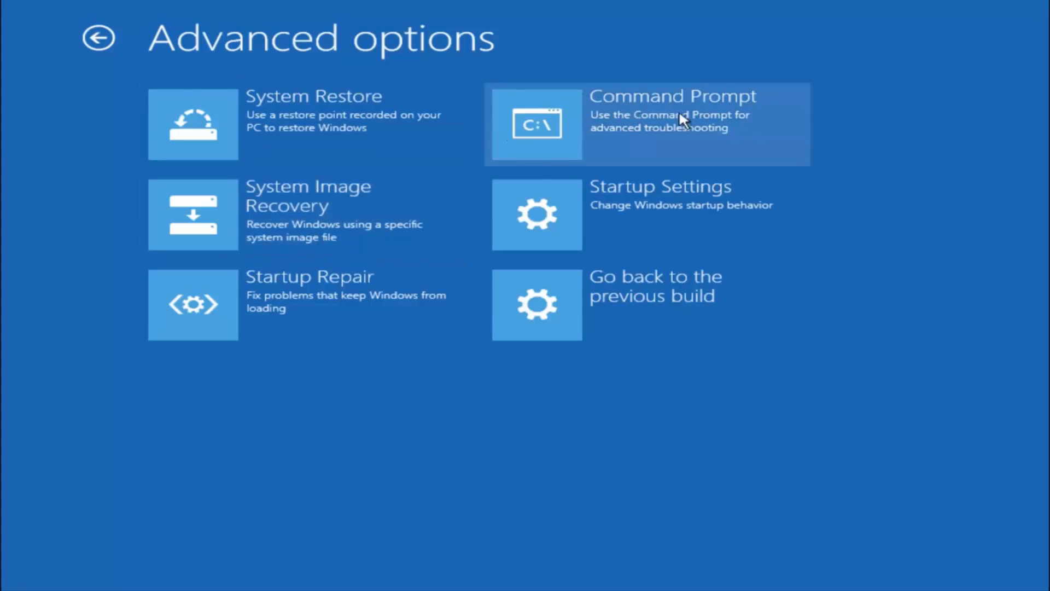
pyautogui.click(647, 125)
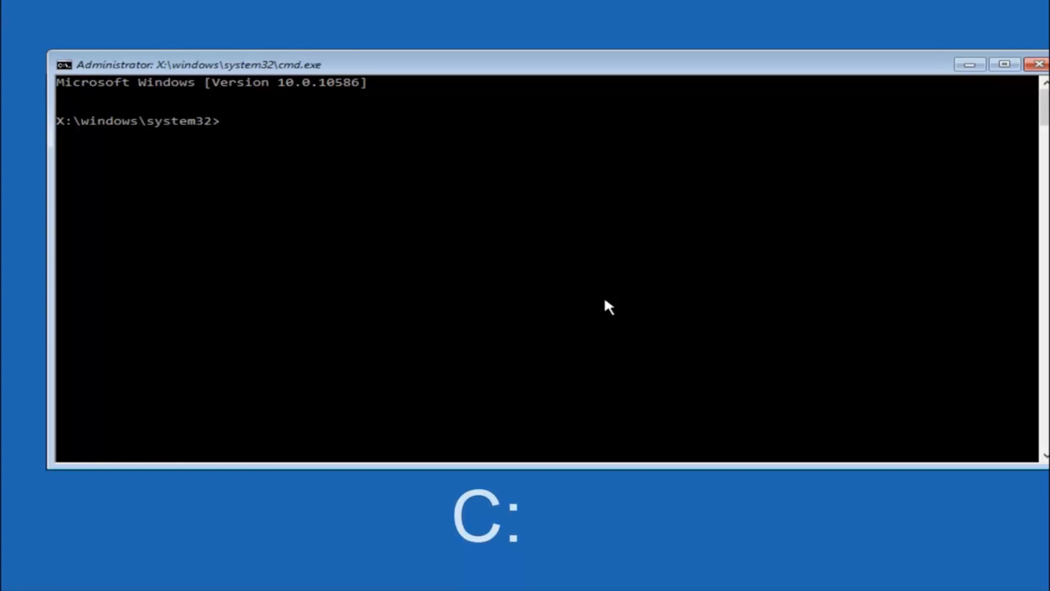
# - Switch to drive C: and list its folders with dir
pyautogui.write('c:')
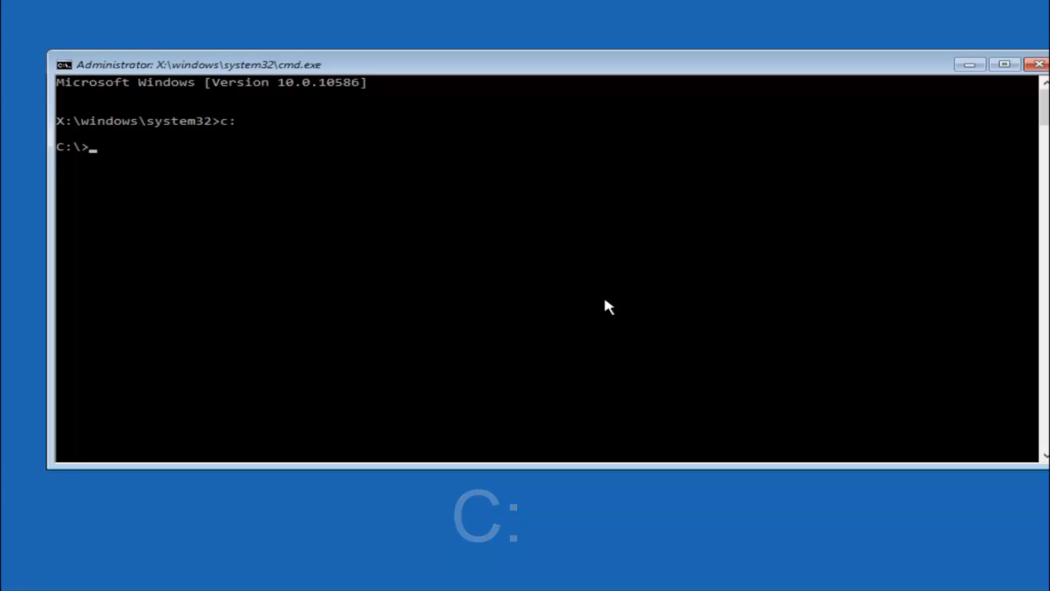
pyautogui.write('dir')
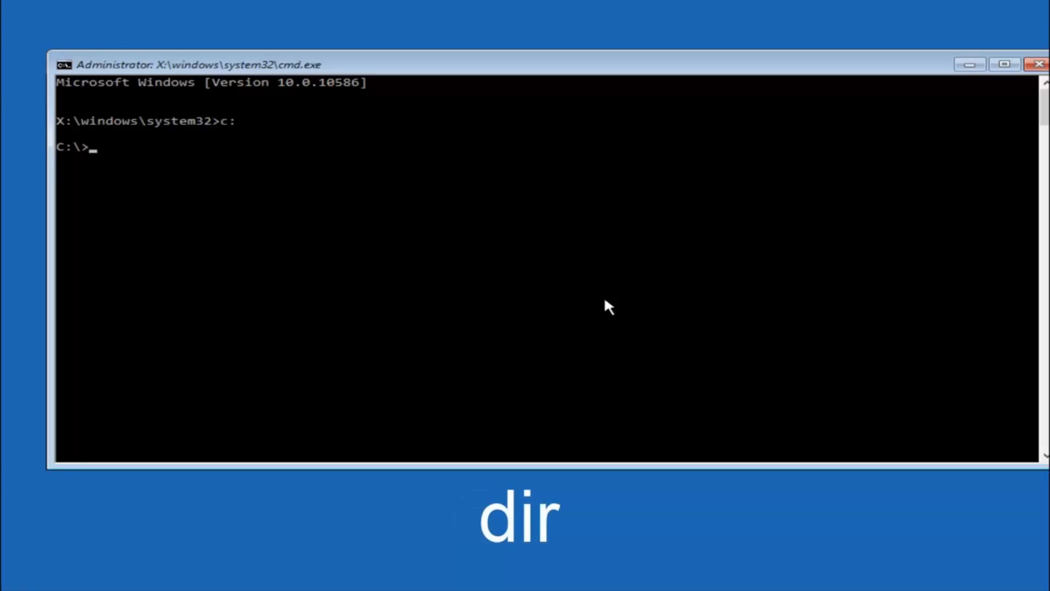
pyautogui.write('dir')
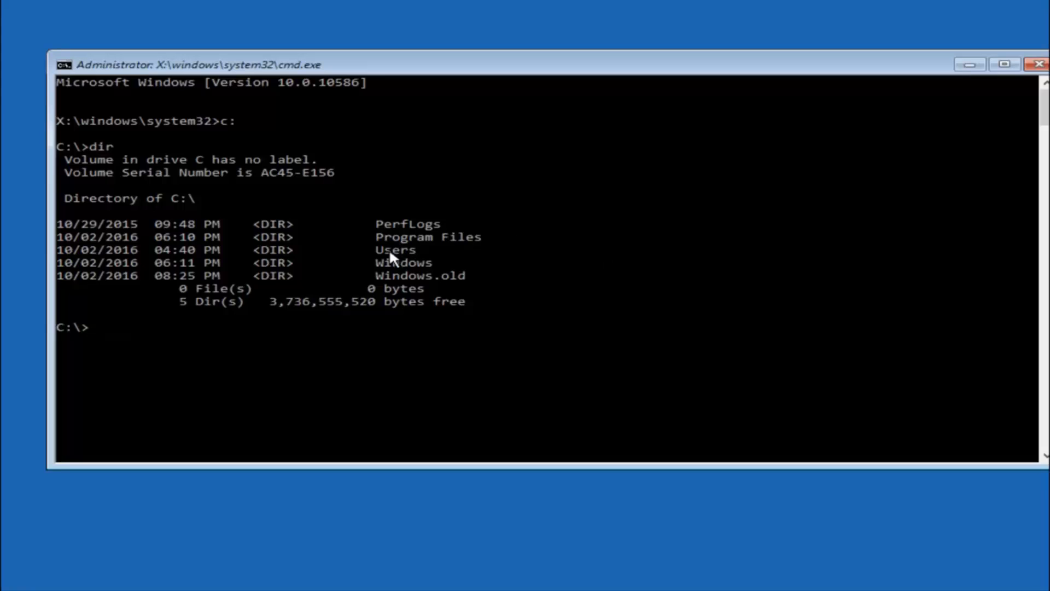
pyautogui.moveTo(415, 263)
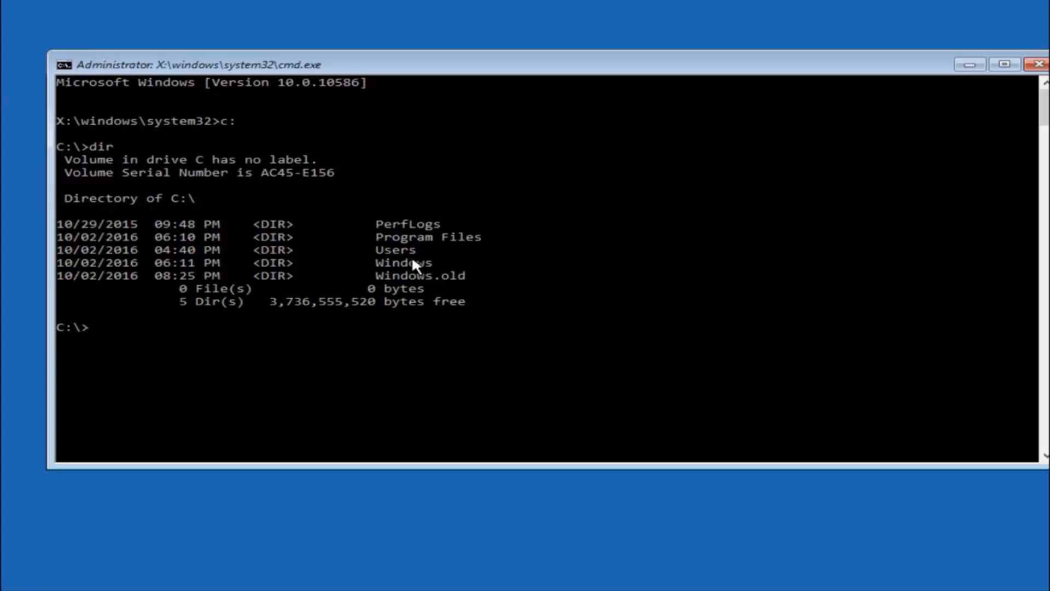
# - Change directory to \Windows\System32\config
pyautogui.write('cd')
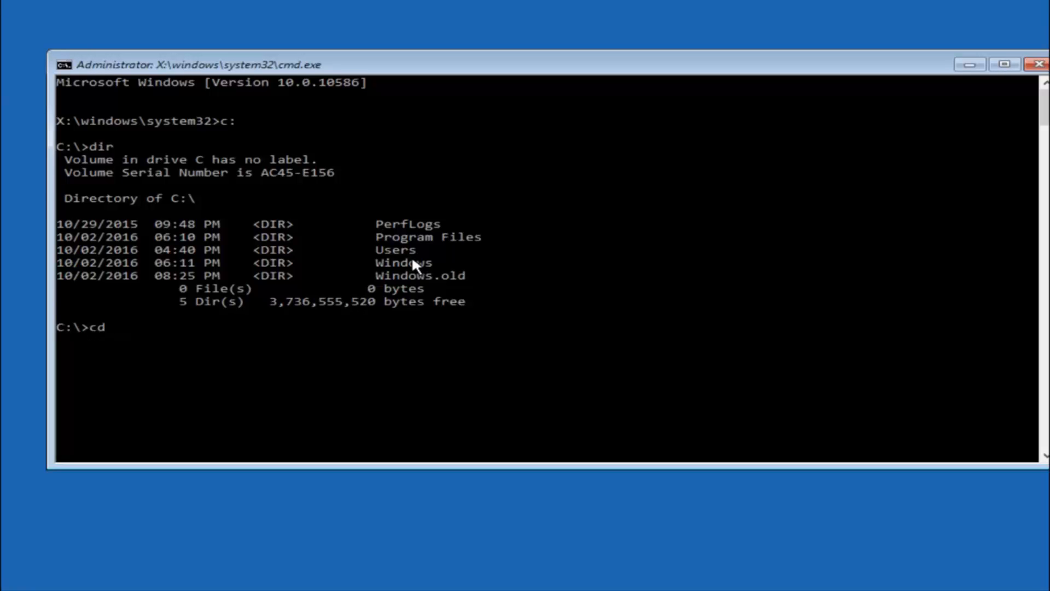
pyautogui.write('\\windows\\')
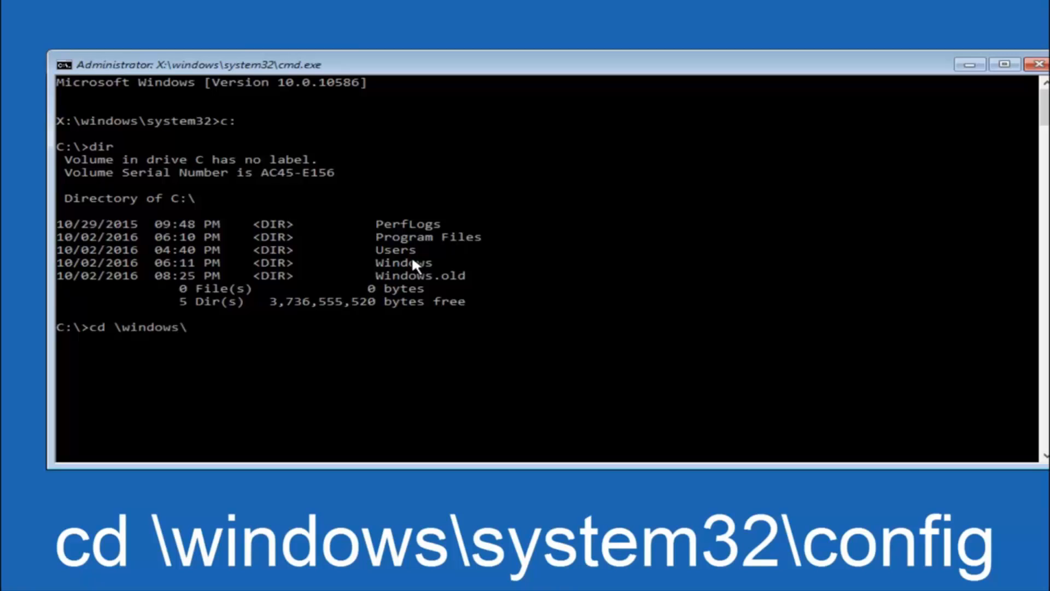
pyautogui.write('system3')
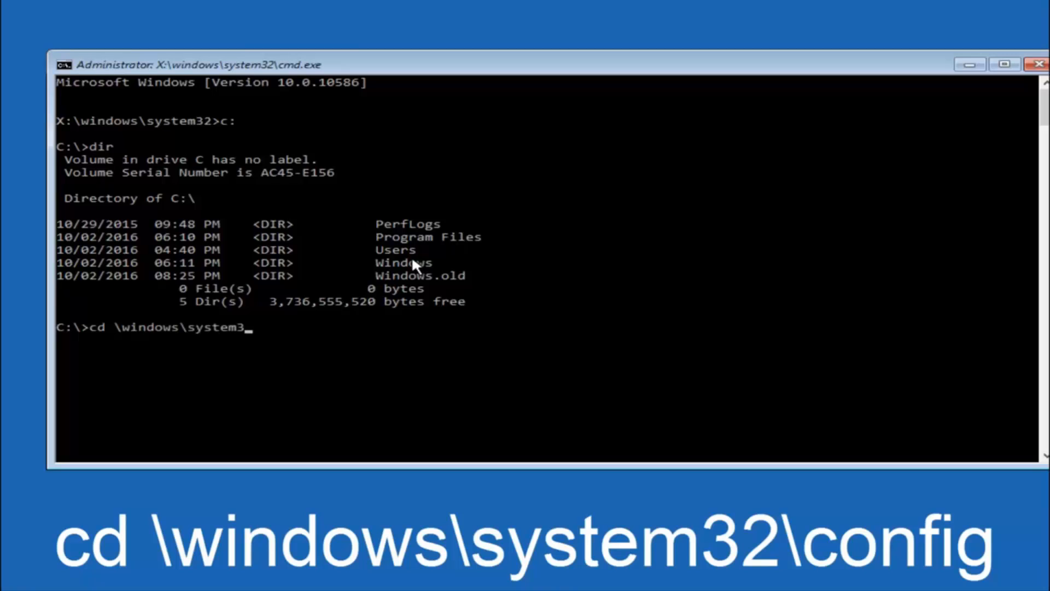
pyautogui.write('2\\')
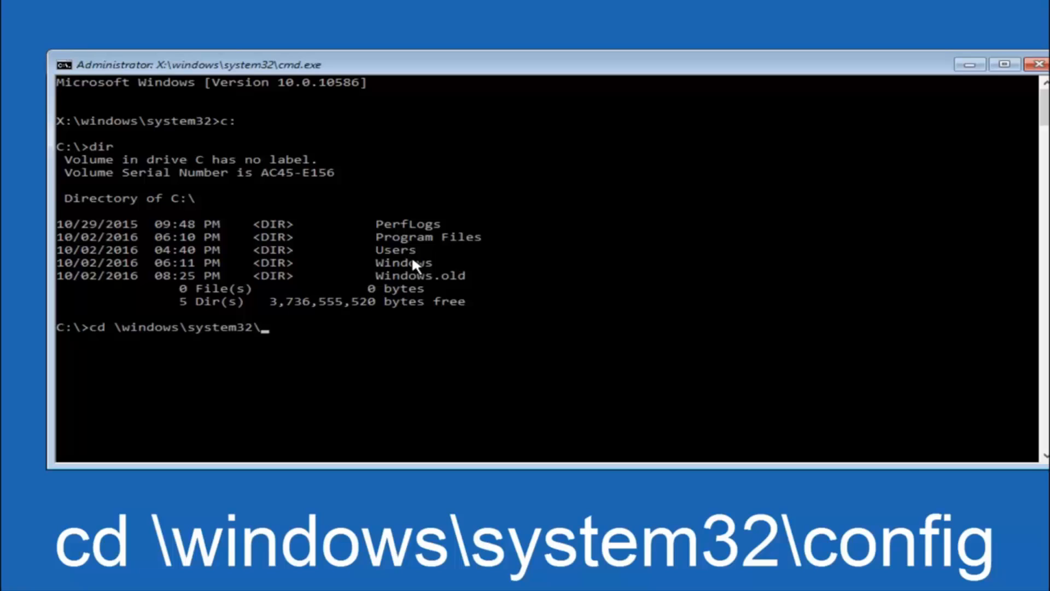
pyautogui.write('config')
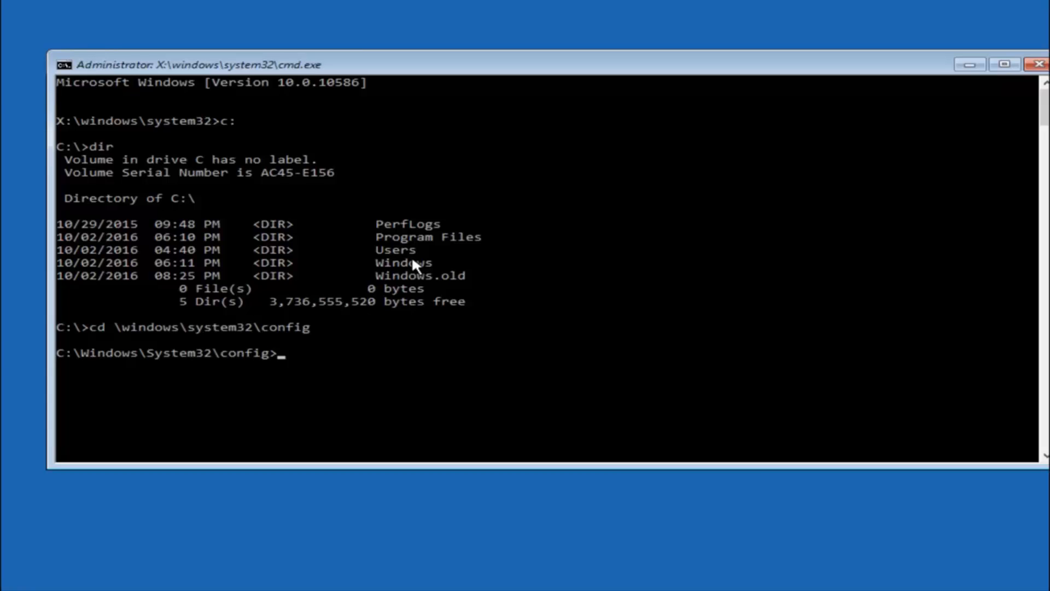
# - Create a folder named 'backup' with md, removing a stray digit
pyautogui.write('md')
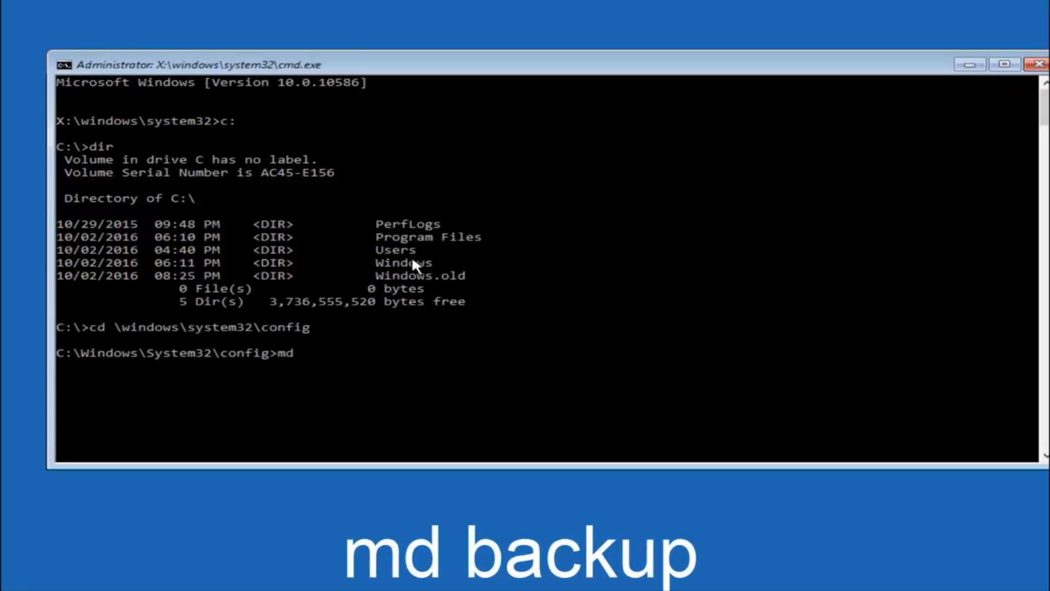
pyautogui.write('backup')
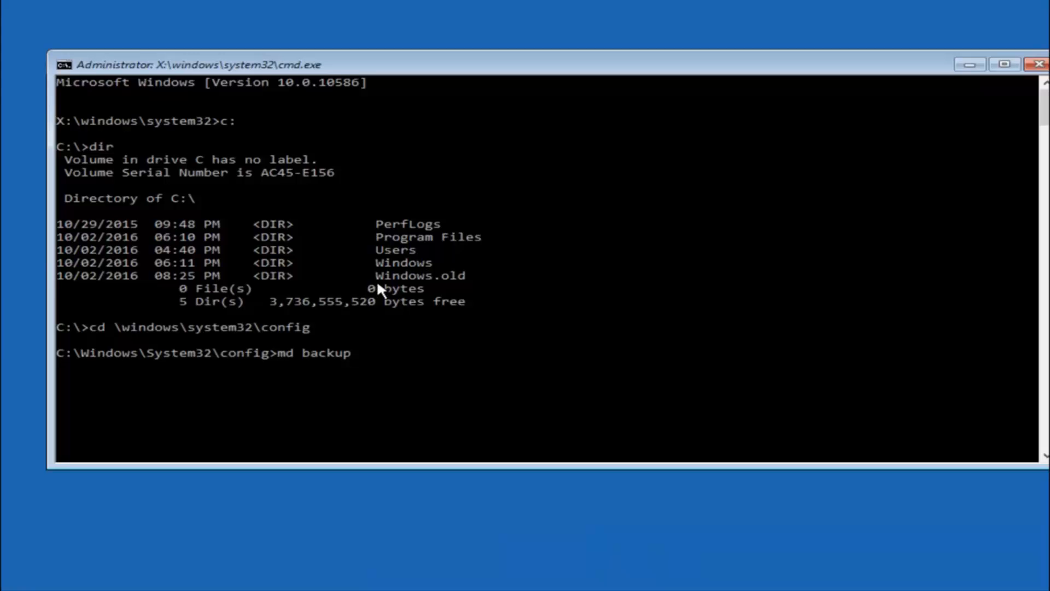
pyautogui.moveTo(316, 372)
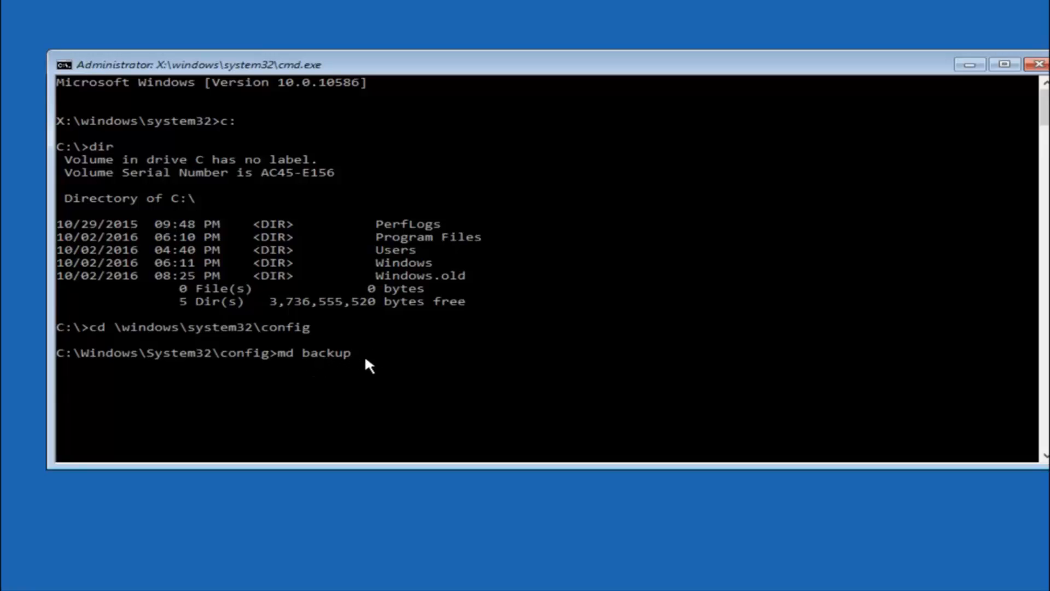
pyautogui.write('1')
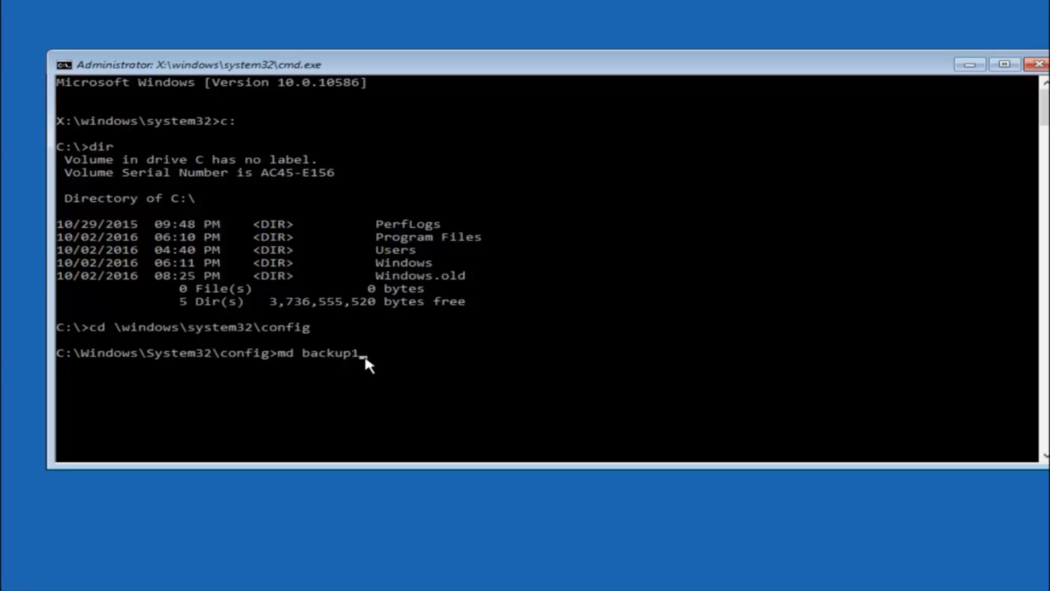
pyautogui.press('Backspace')
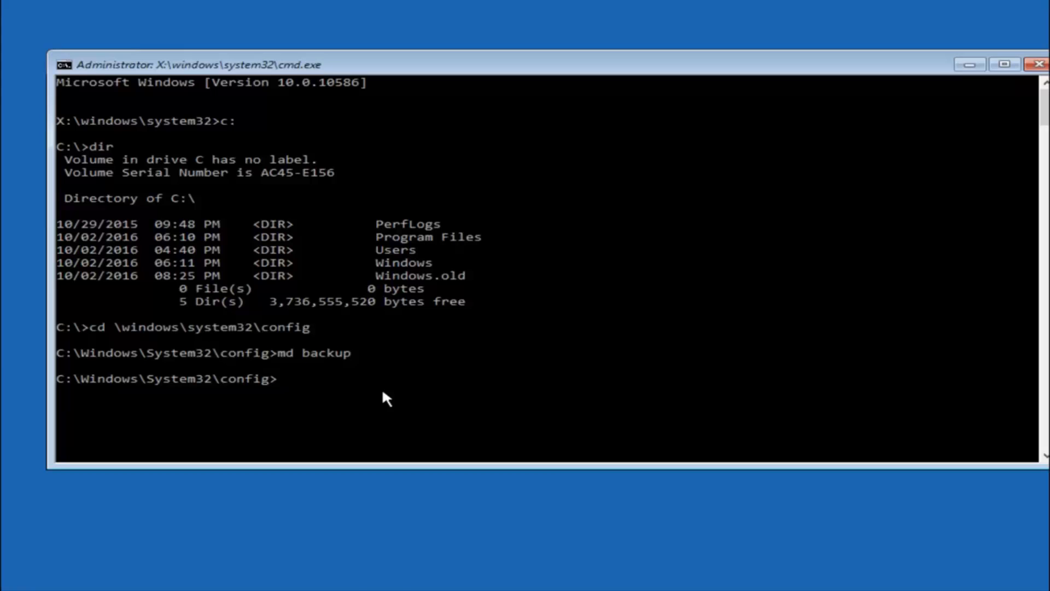
# - Copy all config files into the backup folder with 'copy *.* backup'
pyautogui.write('copy')
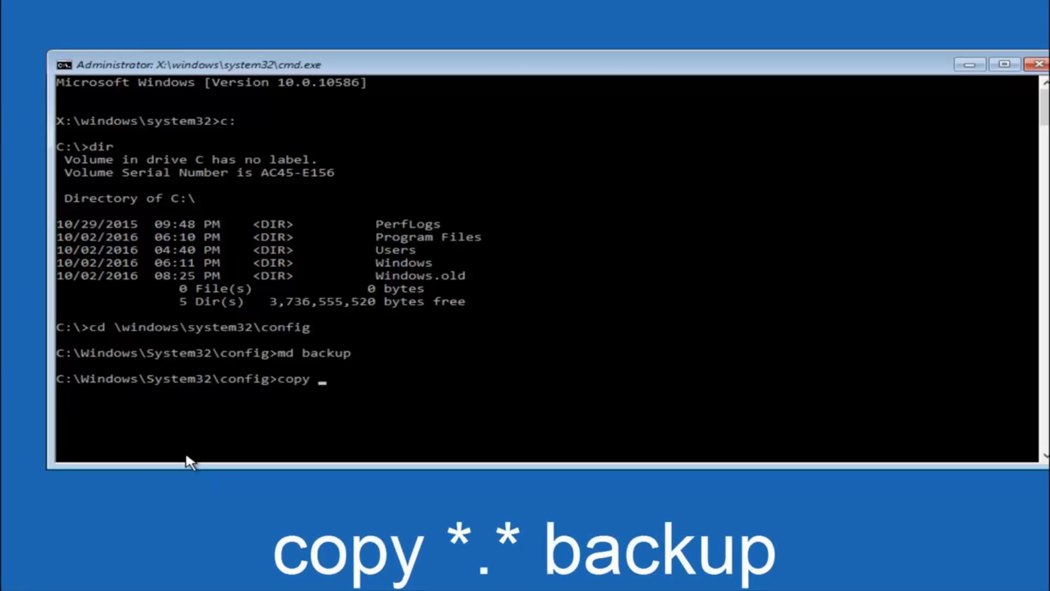
pyautogui.write('*')
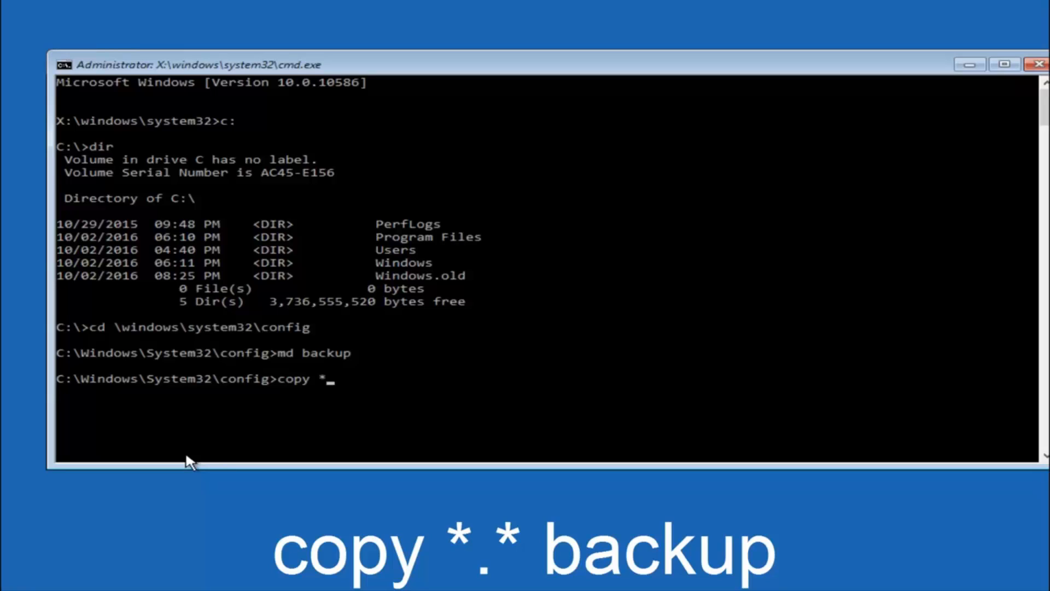
pyautogui.write('.*')
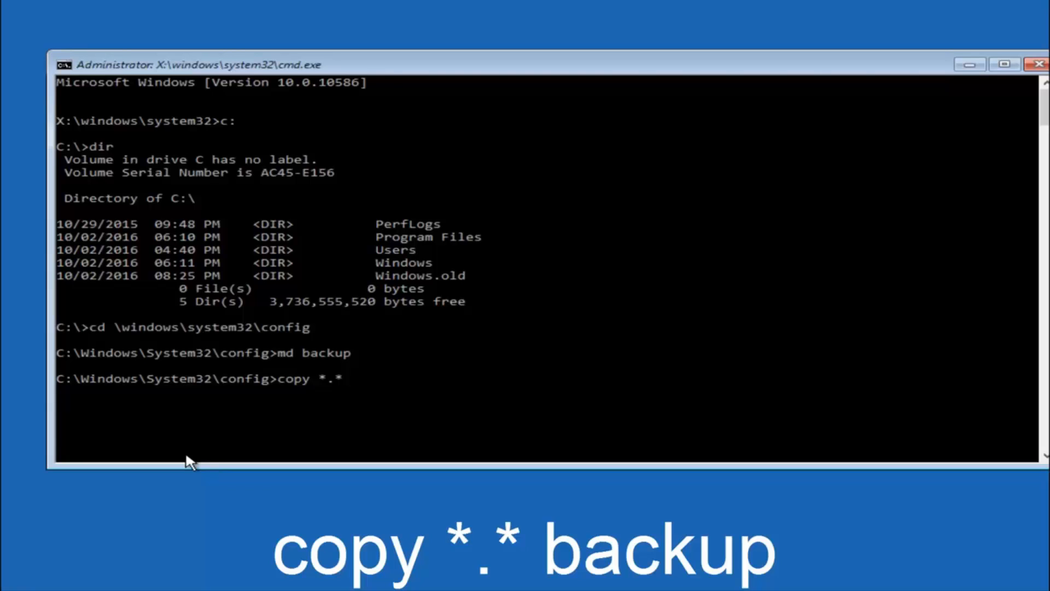
pyautogui.write('backup')
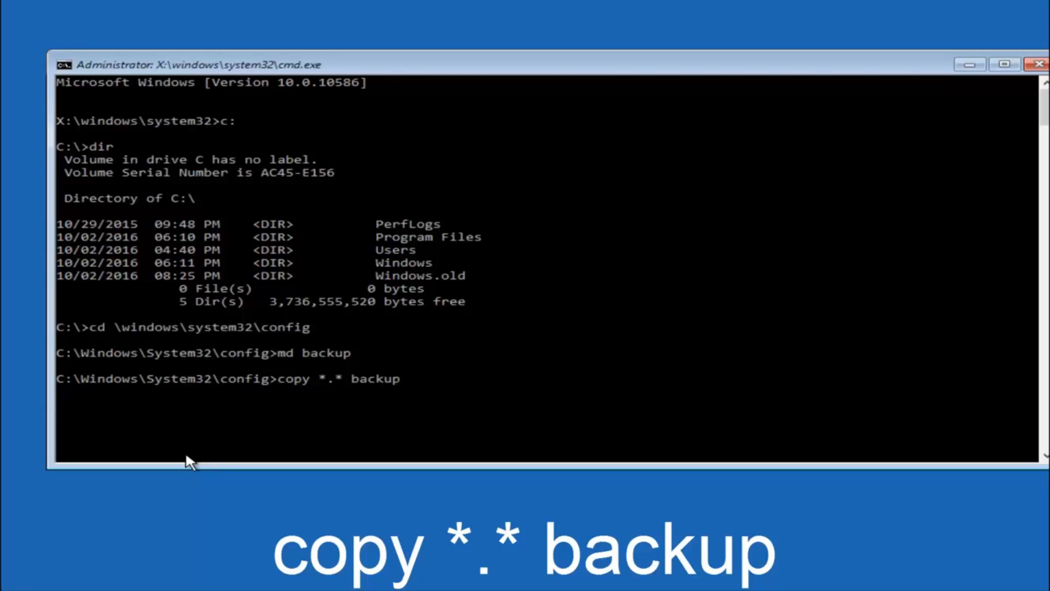
pyautogui.press('Enter')
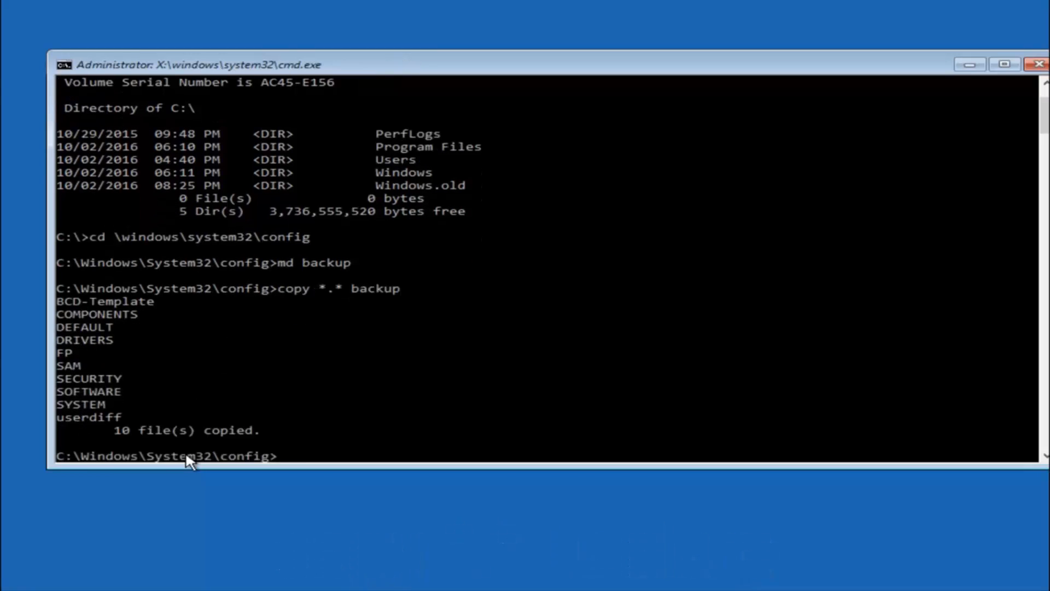
pyautogui.write('c')
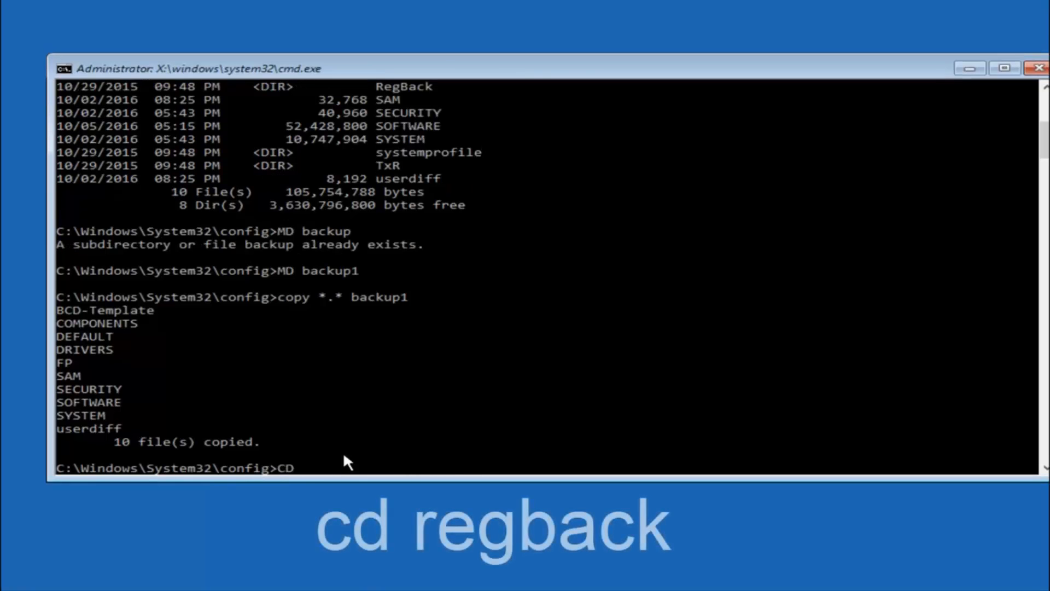
# - Enter the RegBack folder and list its five registry files, which are all 0 bytes
pyautogui.write('regback')
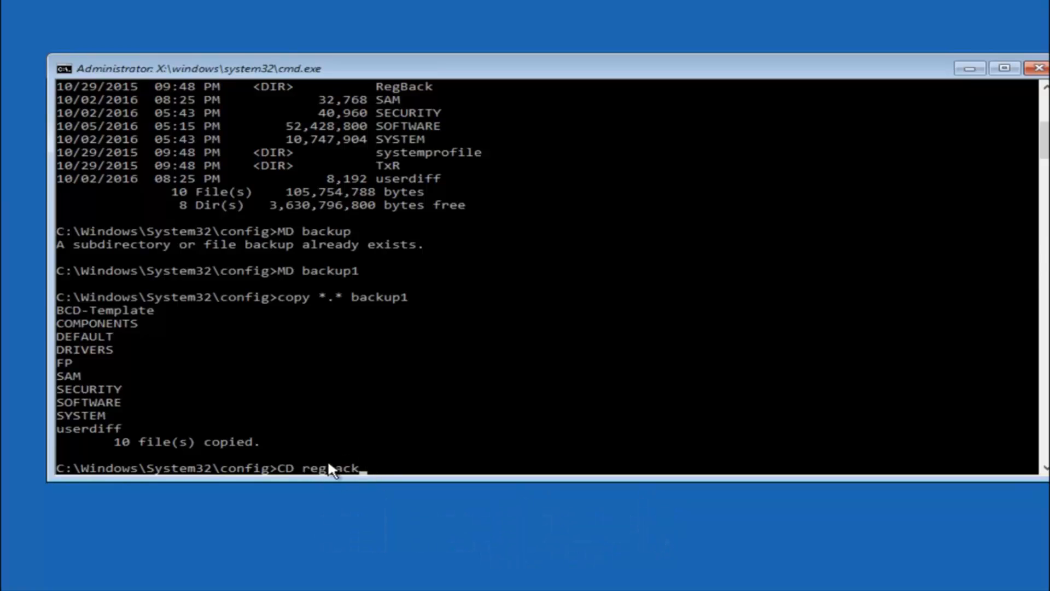
pyautogui.moveTo(343, 483)
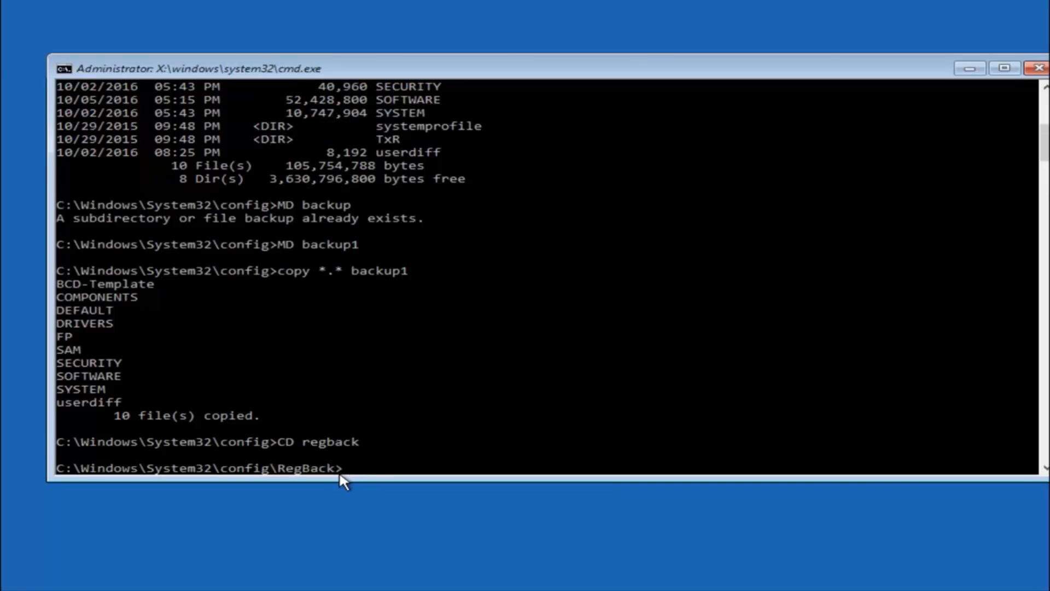
pyautogui.write('dir')
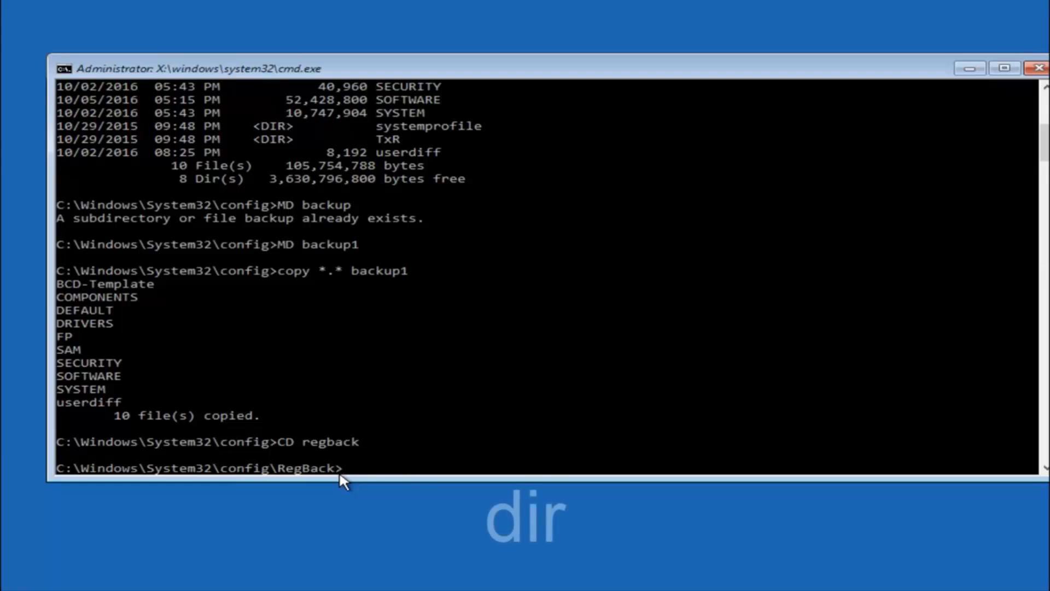
pyautogui.write('dir')
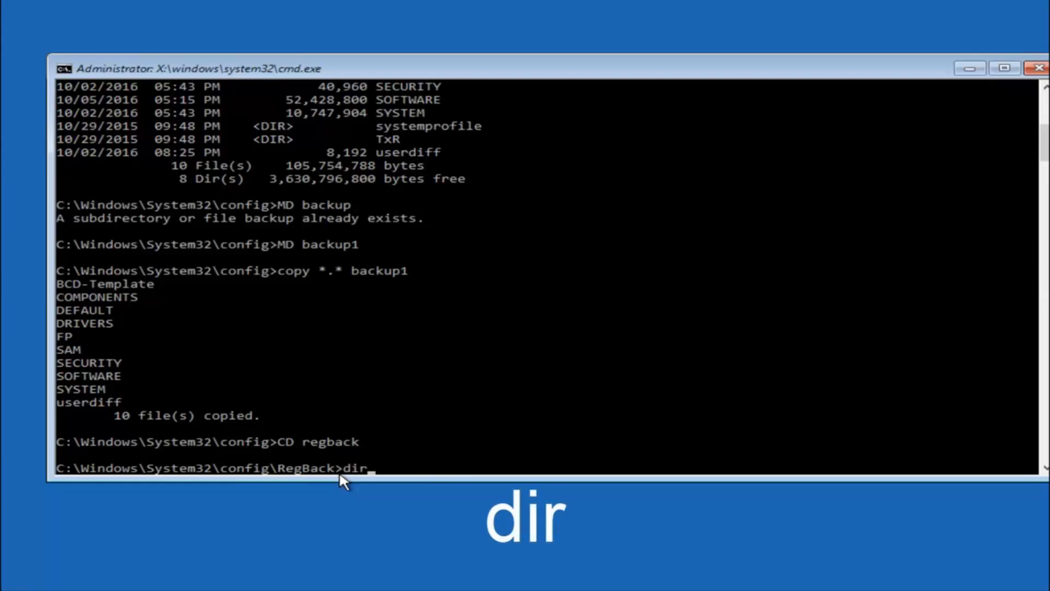
pyautogui.press('Return')
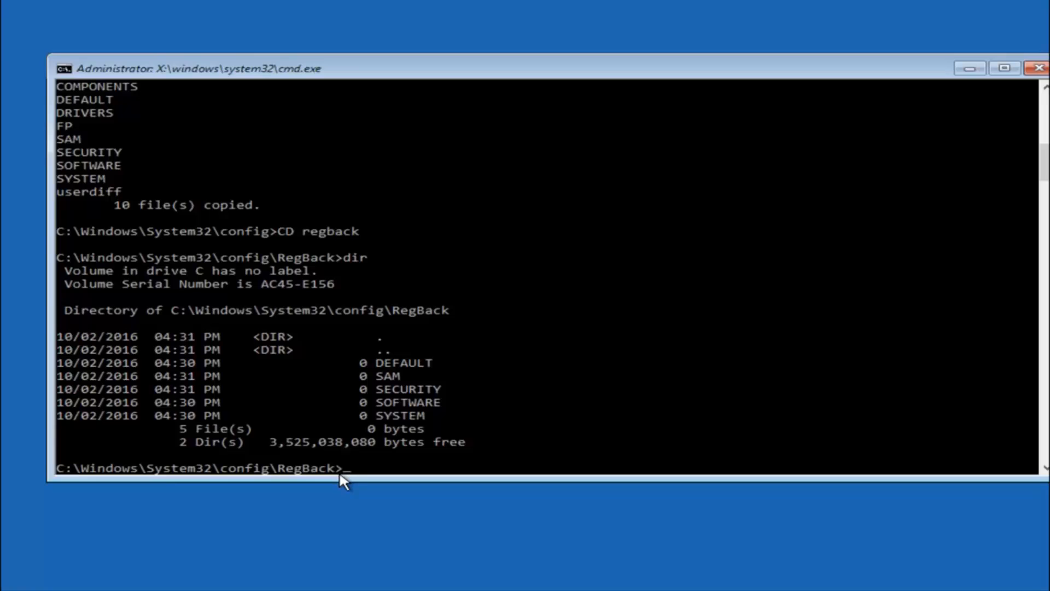
# - Copy all RegBack files over config with copy *.* .., overwriting all, then exit to Choose an option
pyautogui.write('c')
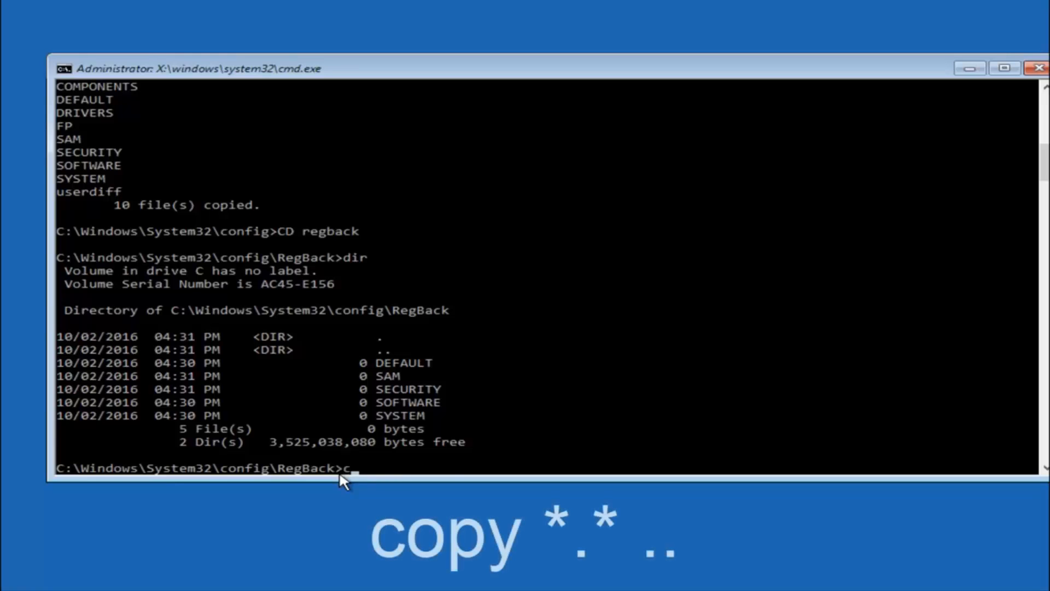
pyautogui.write('opy')
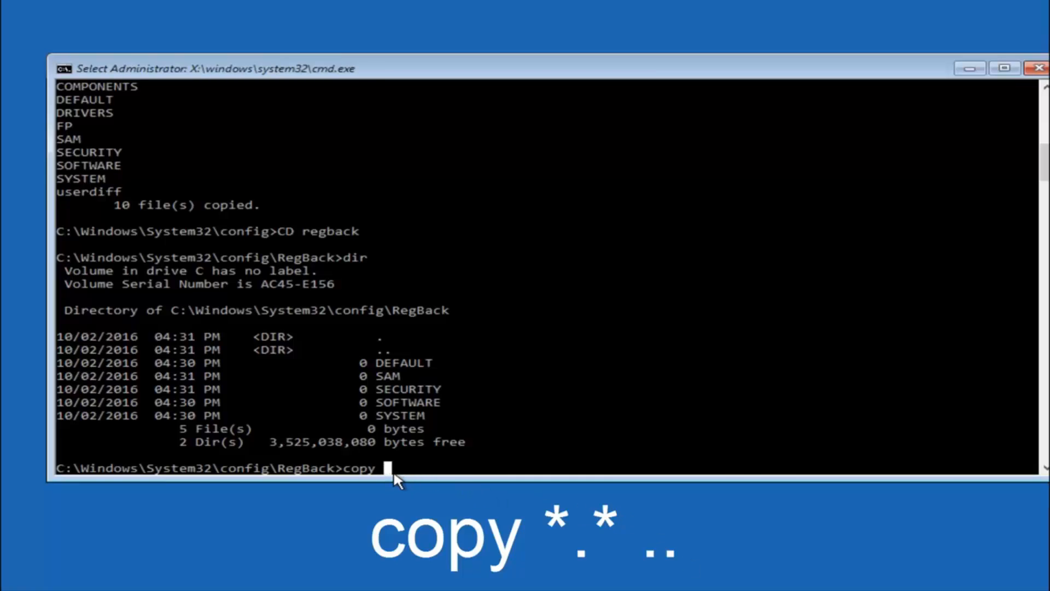
pyautogui.write('*')
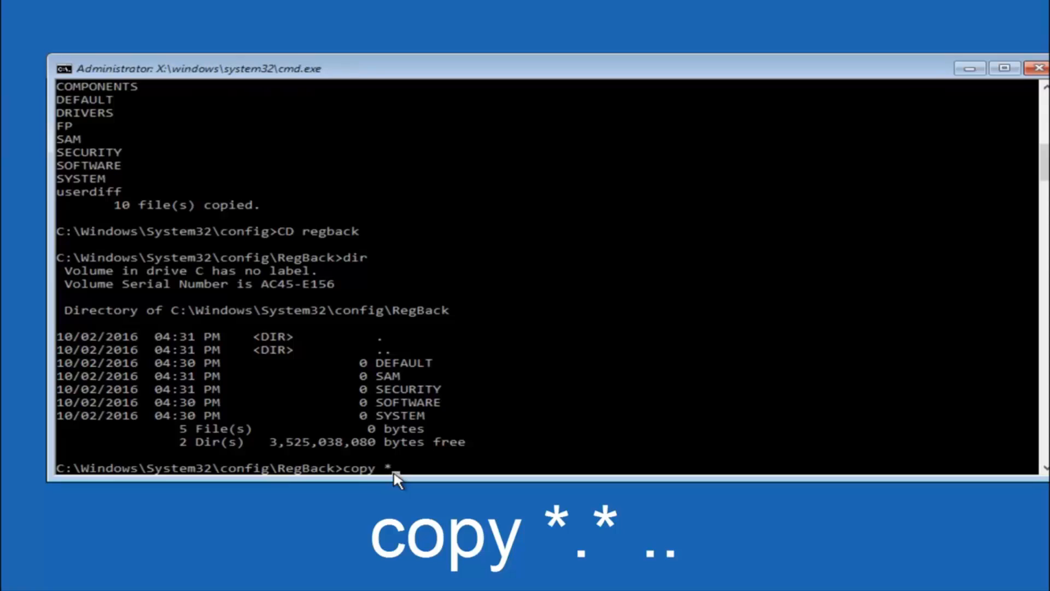
pyautogui.write('.')
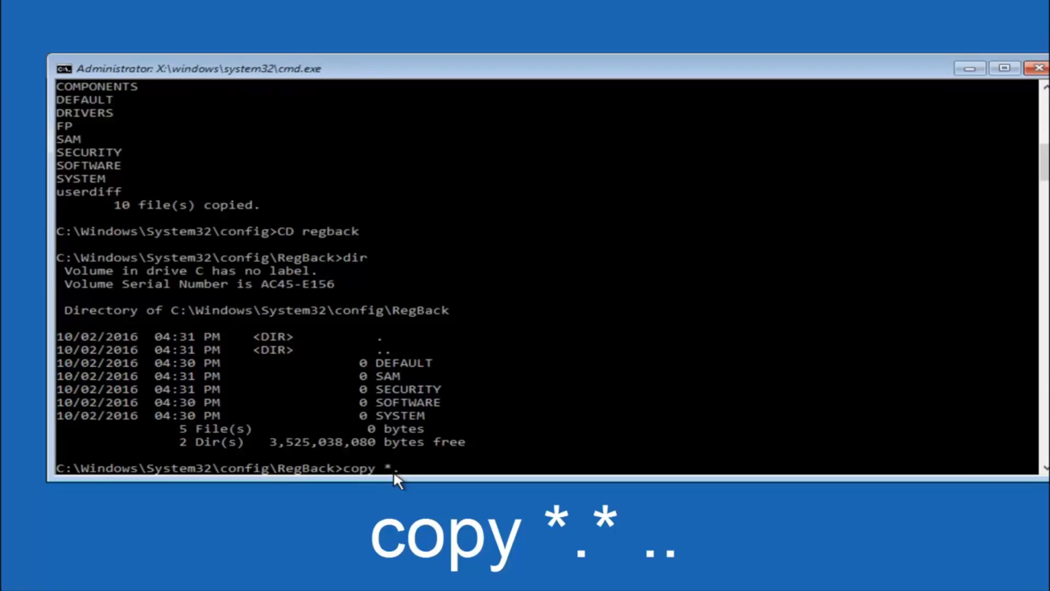
pyautogui.write('*')
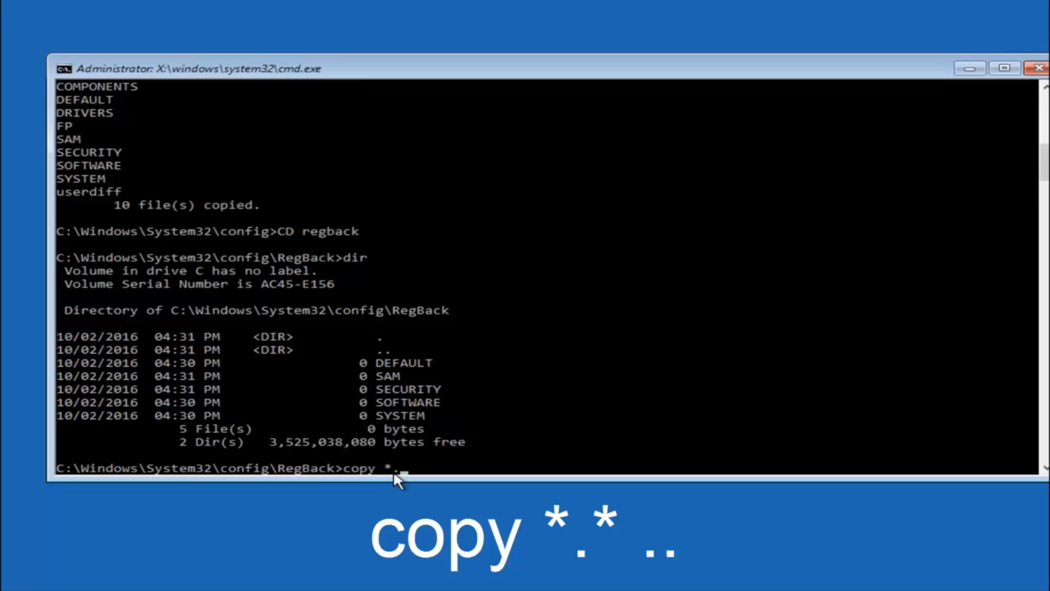
pyautogui.write('*')
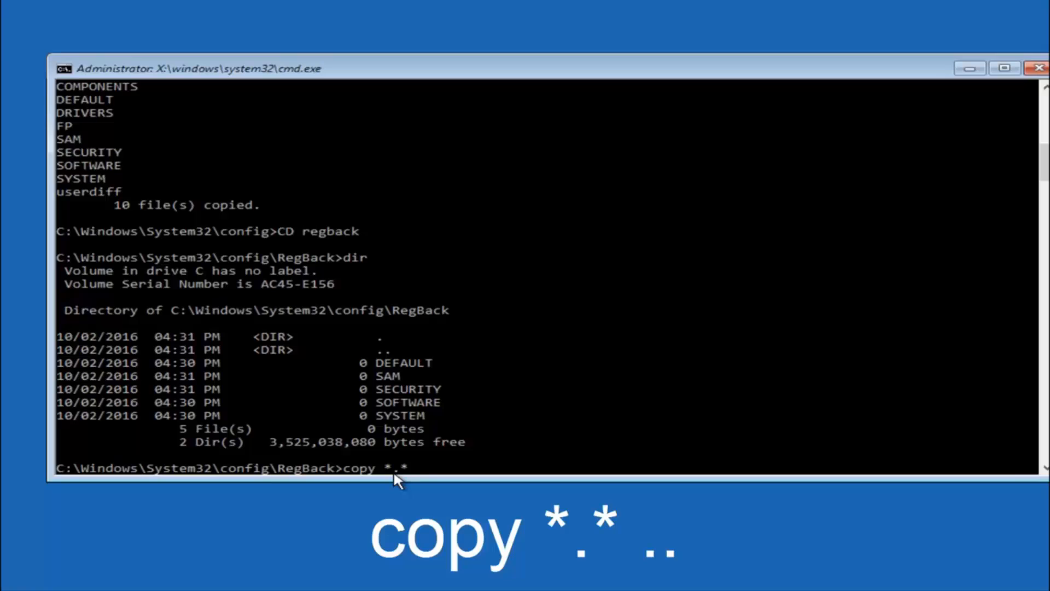
pyautogui.write('..')
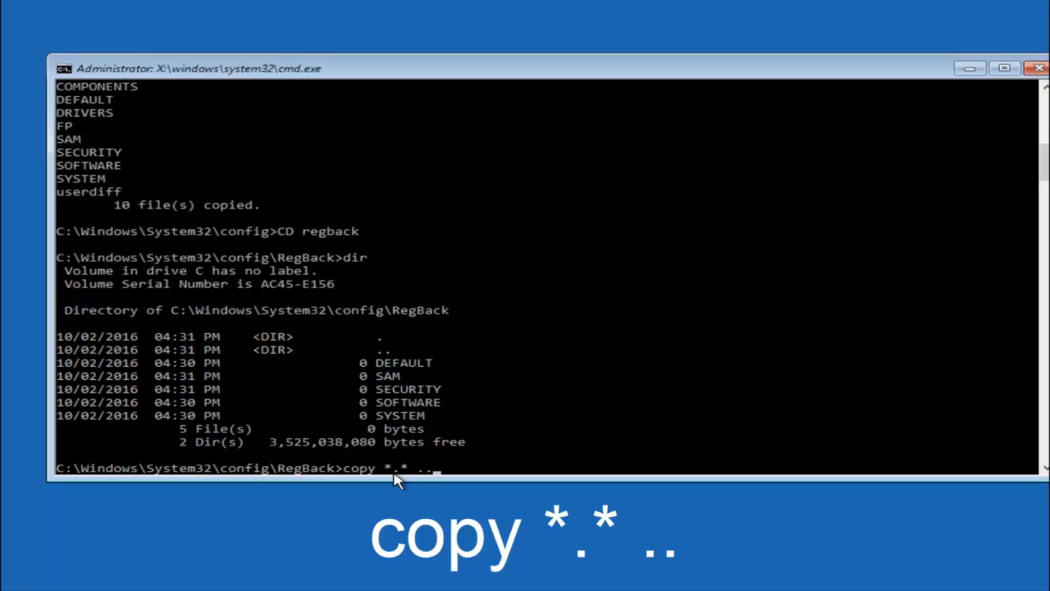
pyautogui.press('enter')
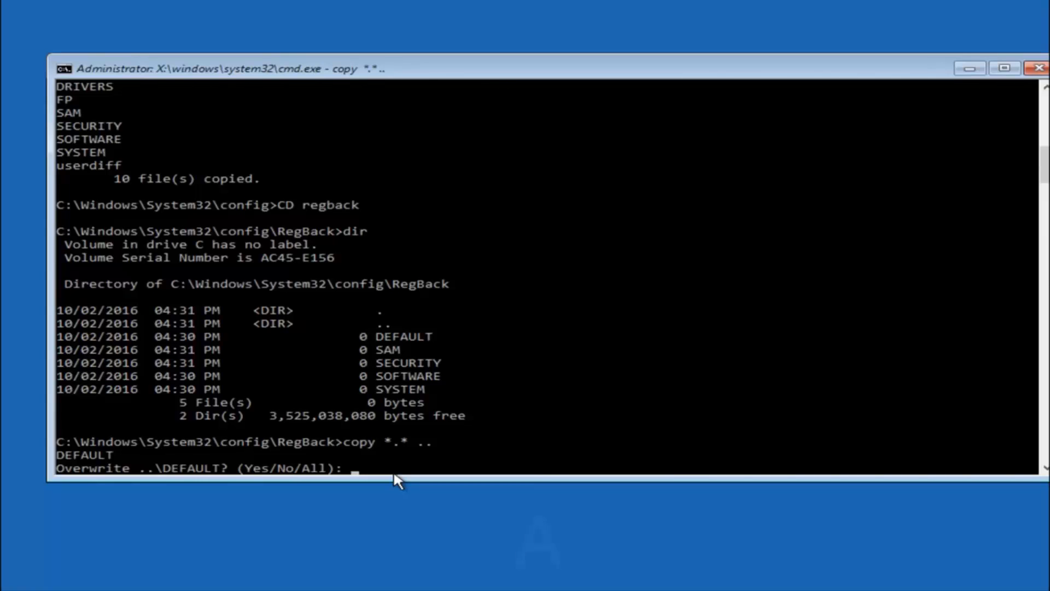
pyautogui.write('A')
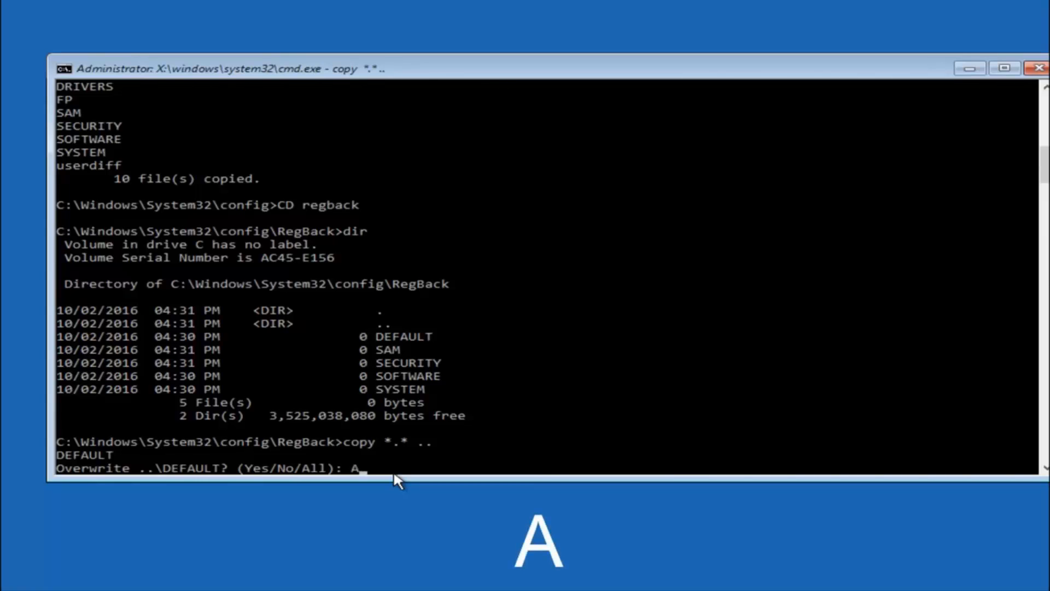
pyautogui.press('enter')
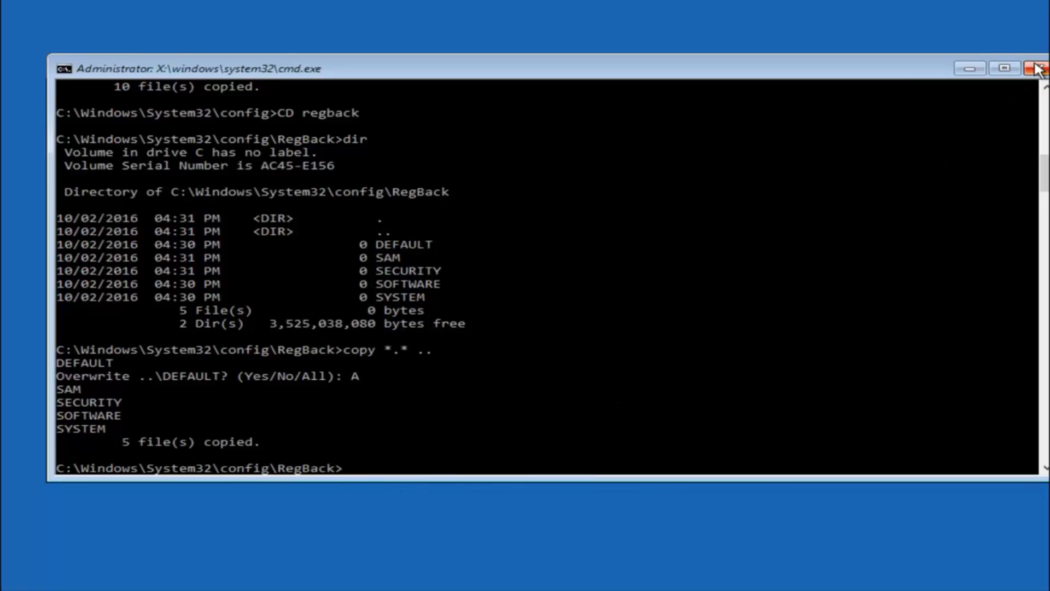
pyautogui.click(1037, 69)
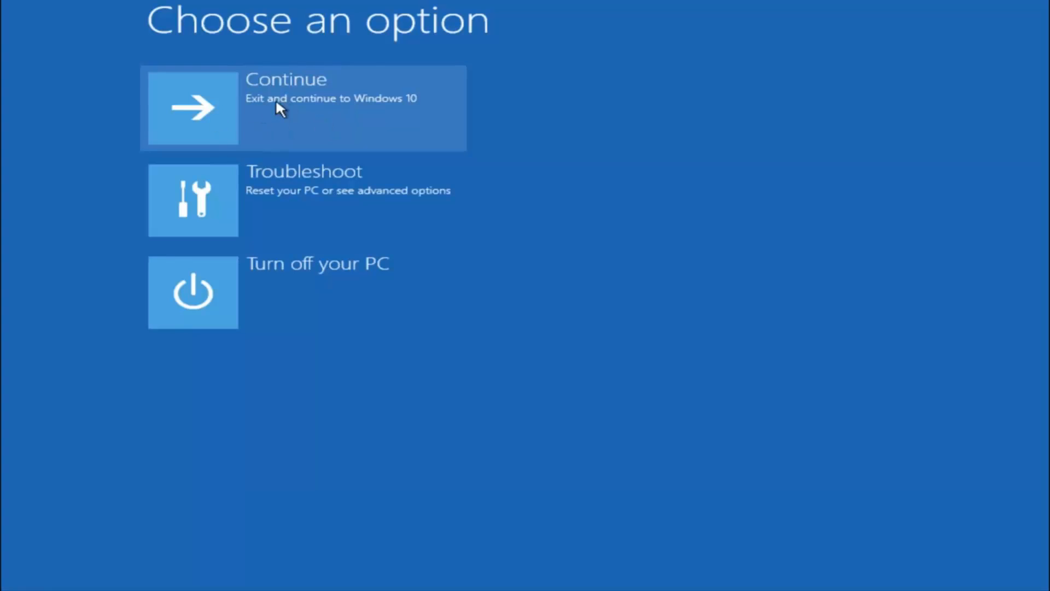
pyautogui.moveTo(256, 132)
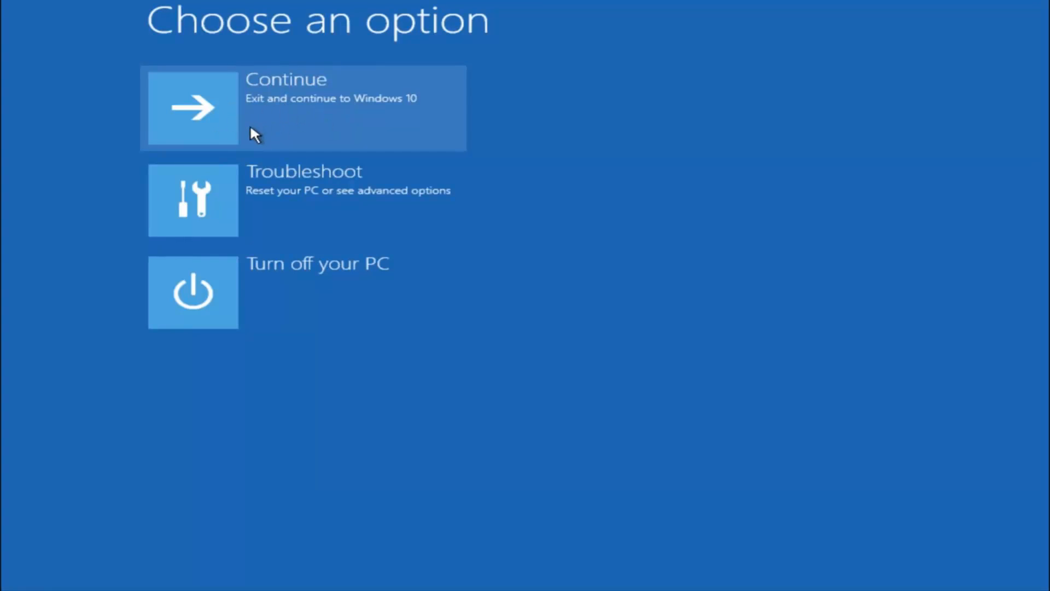